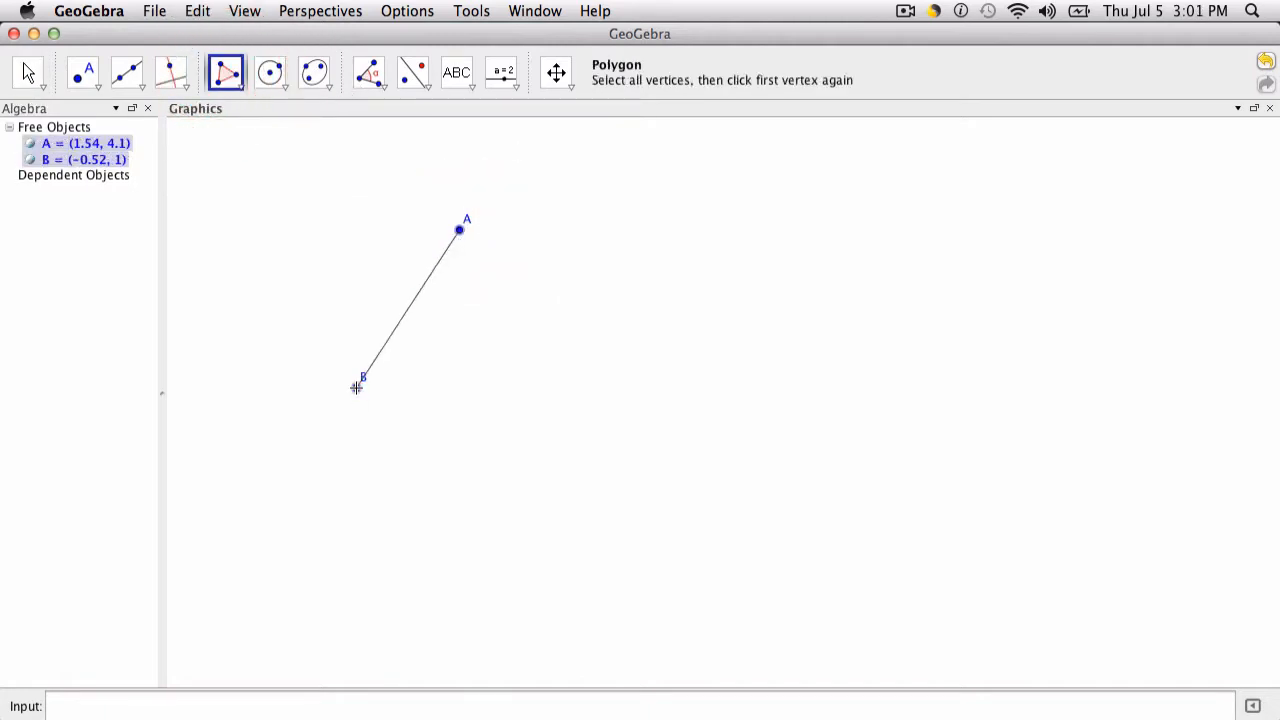
# Step: Place vertex C and close the shaded triangle polygon ABC back at A
pyautogui.click(460, 232)
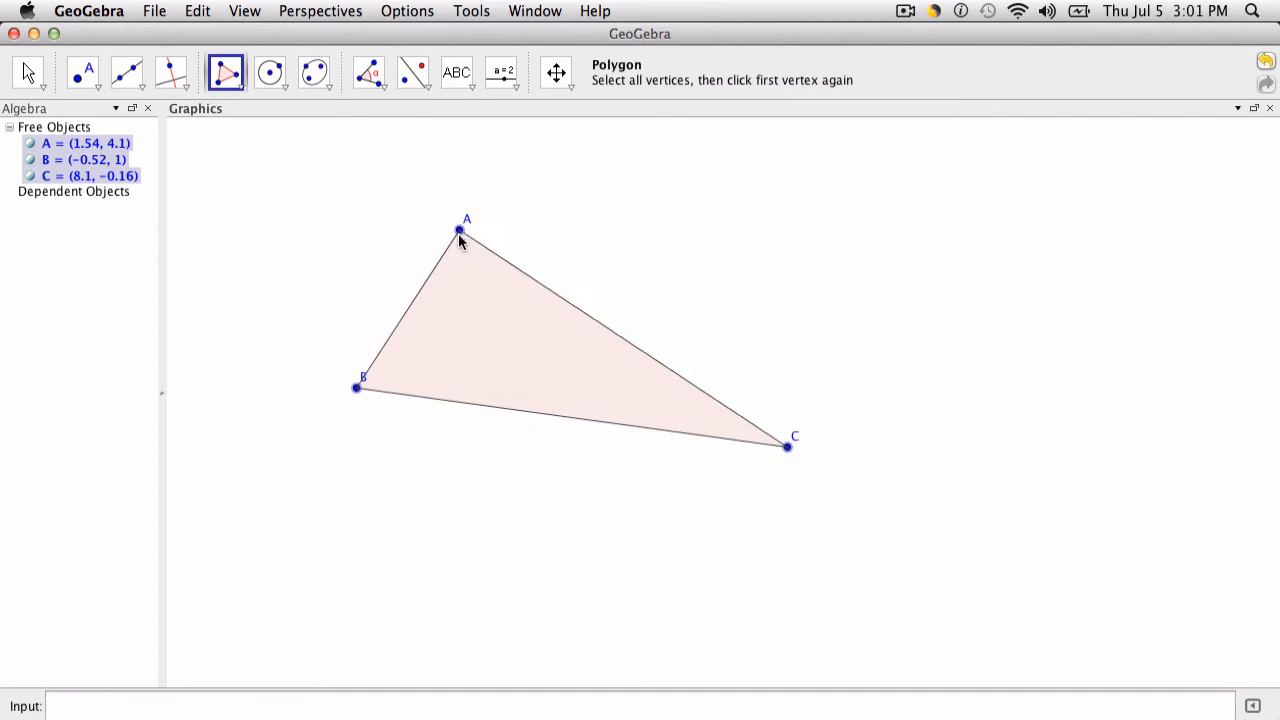
pyautogui.click(460, 232)
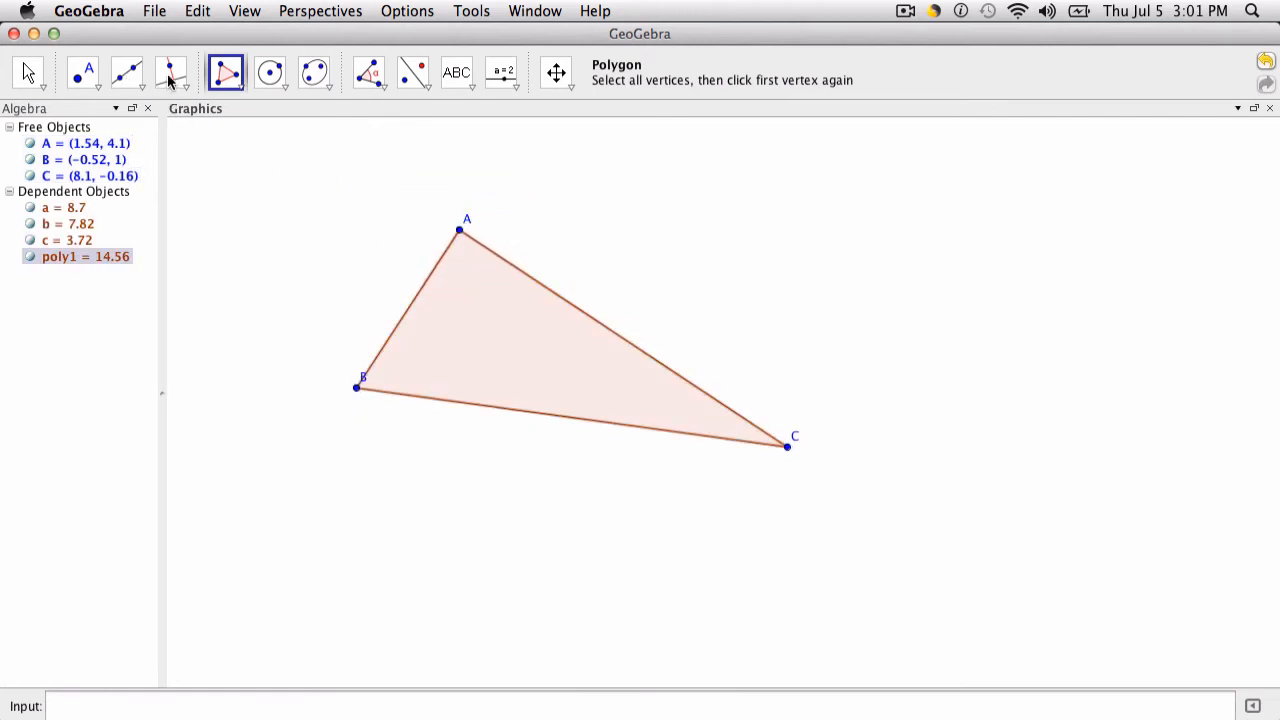
# Step: Construct the perpendicular bisectors d, e, f of sides AB, AC and BC
pyautogui.click(170, 72)
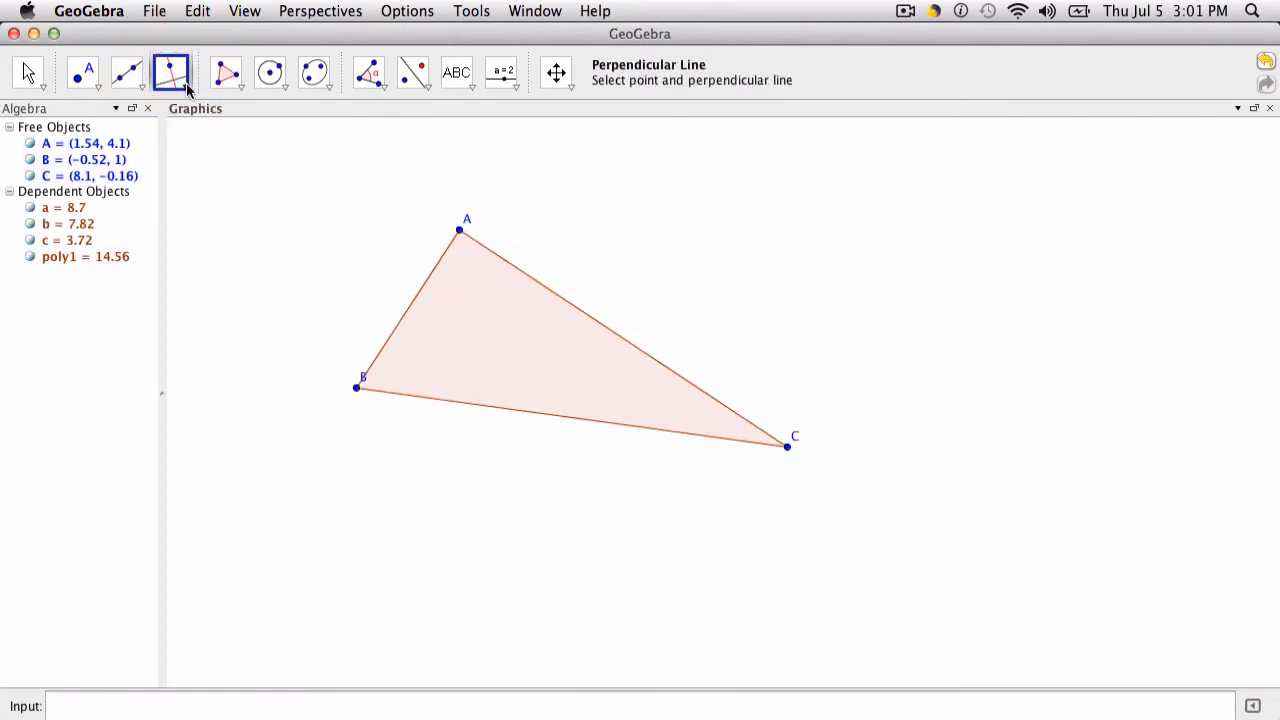
pyautogui.click(170, 72)
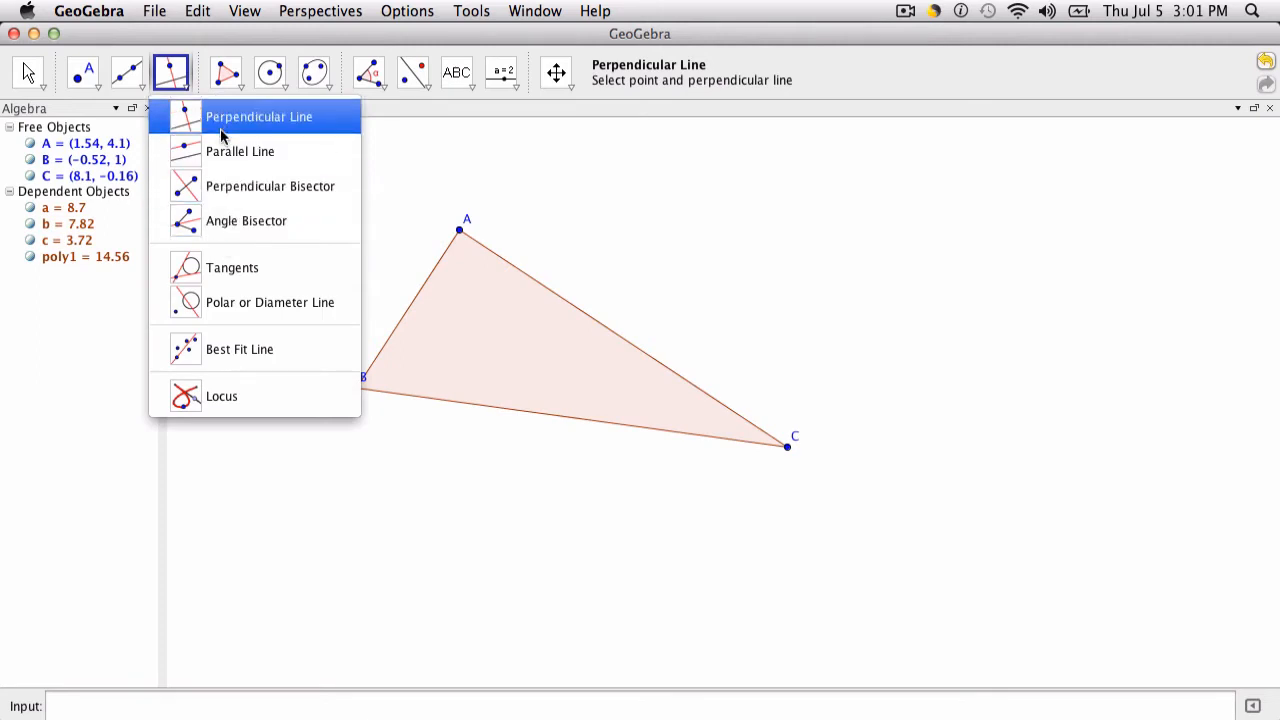
pyautogui.moveTo(270, 186)
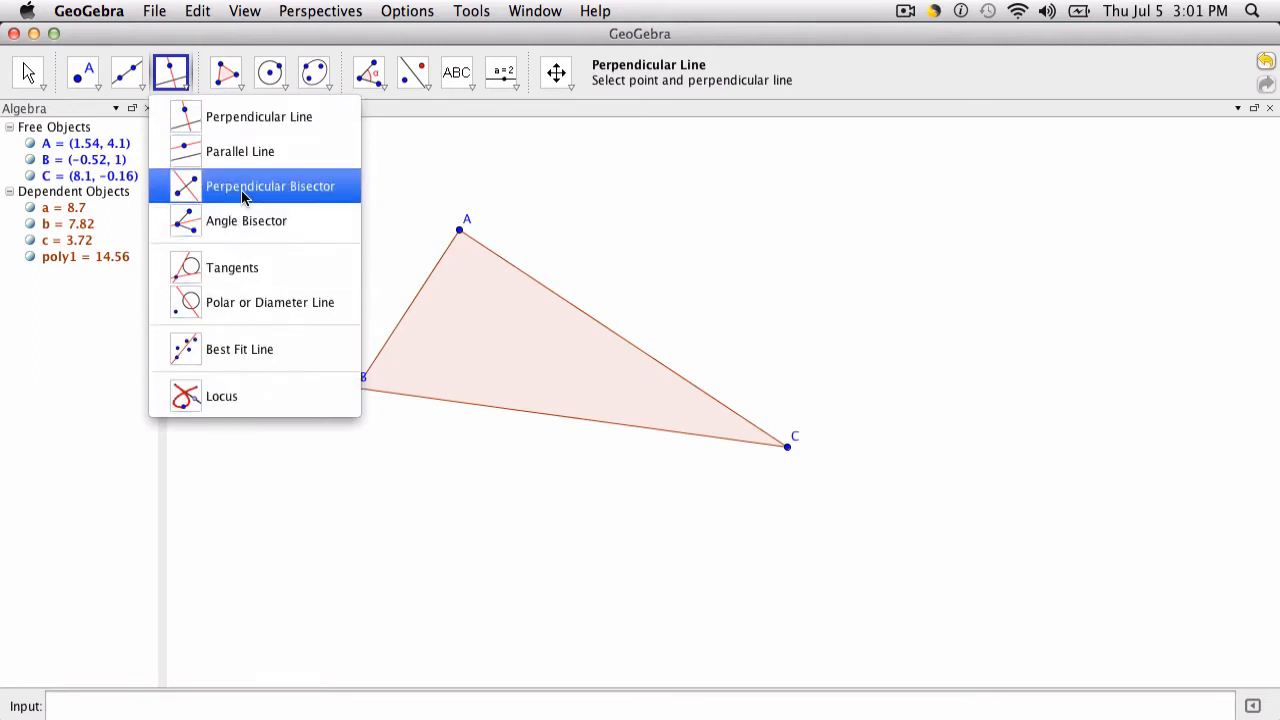
pyautogui.click(270, 186)
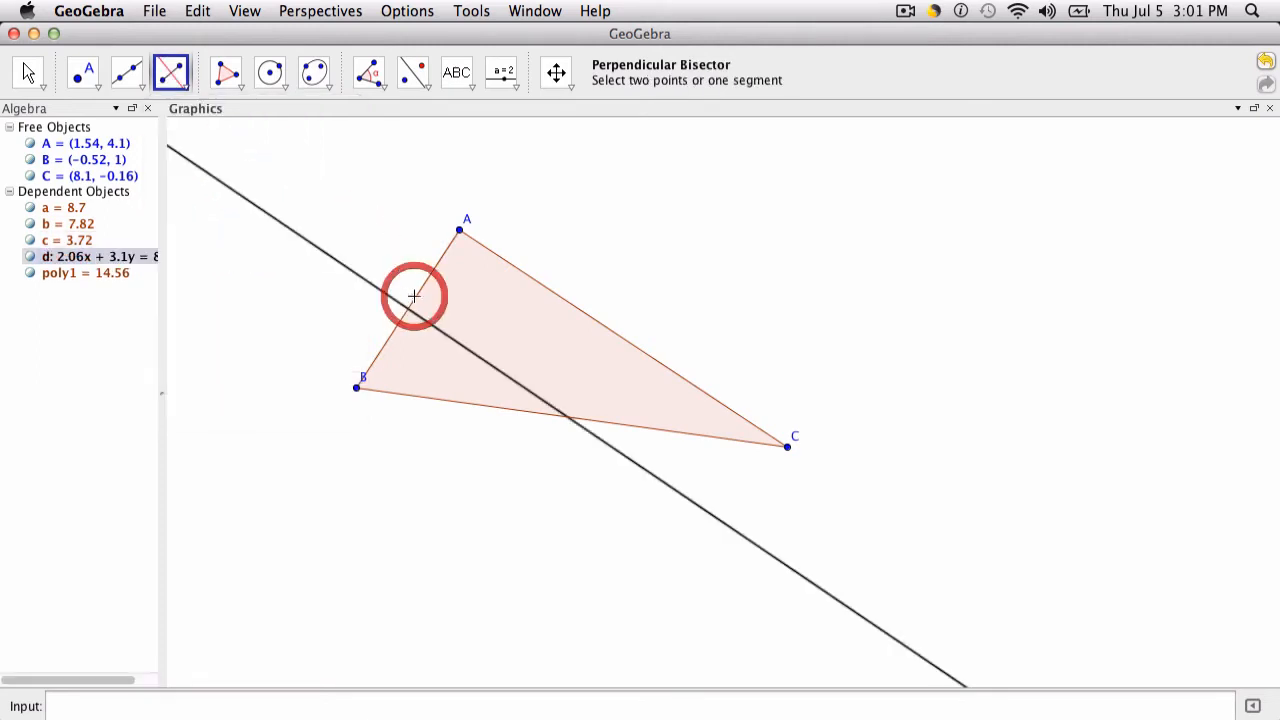
pyautogui.click(576, 396)
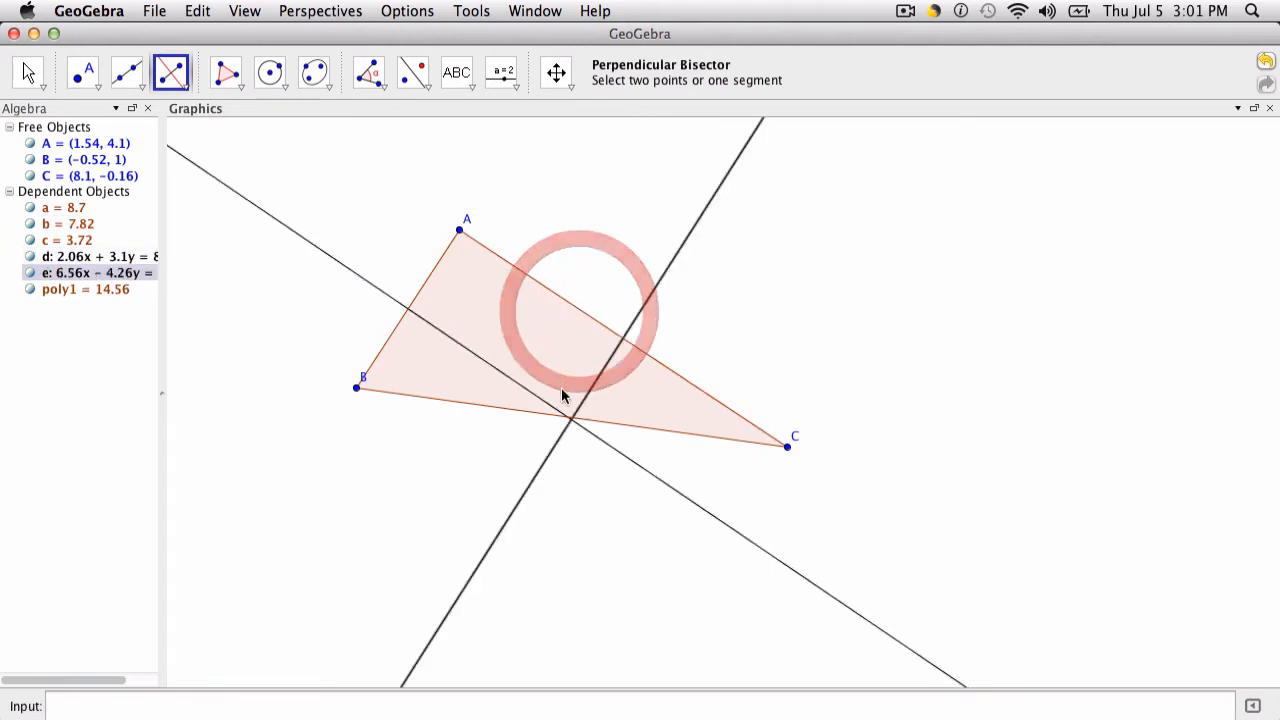
pyautogui.click(550, 420)
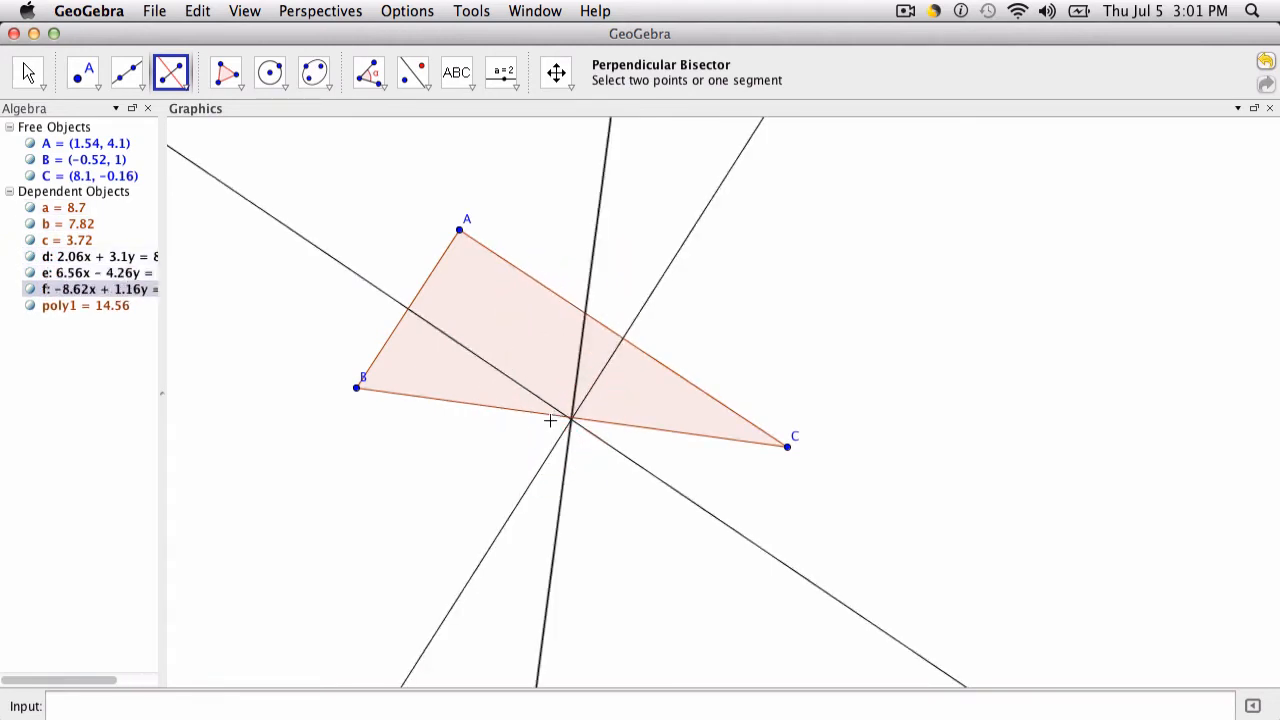
# Step: Drag vertex C with the Move tool to reshape the triangle
pyautogui.click(28, 72)
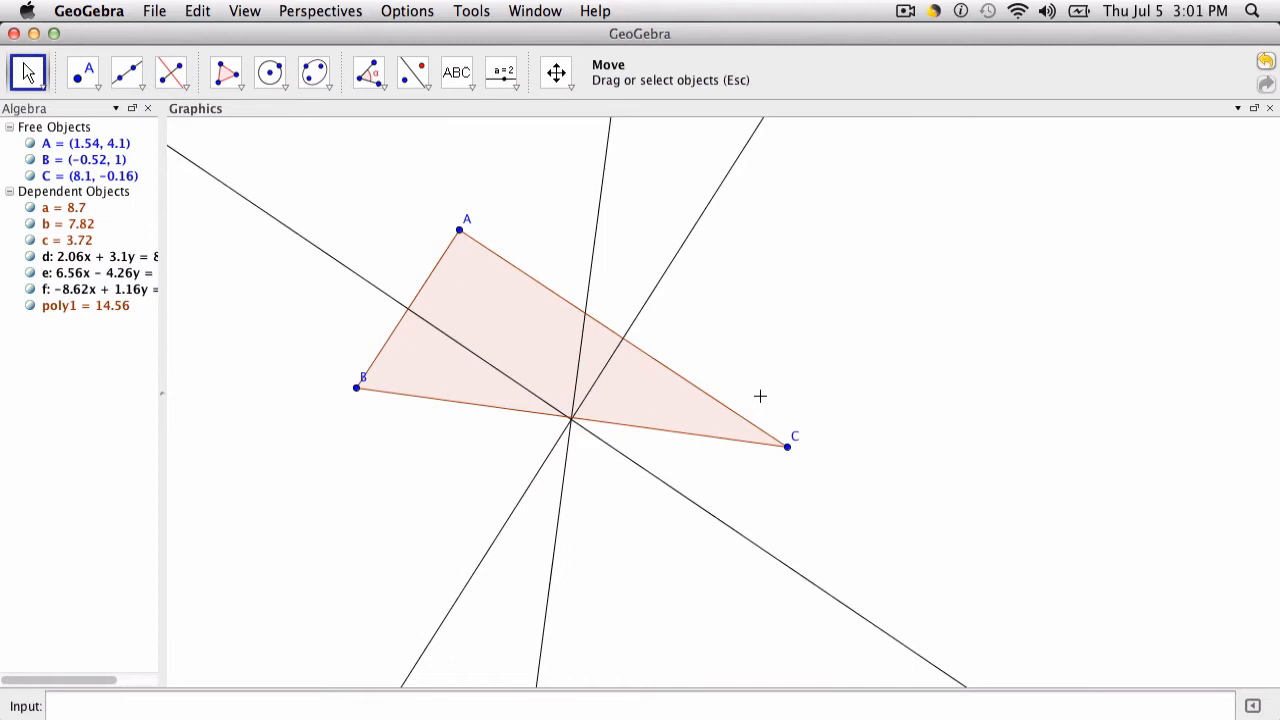
pyautogui.moveTo(788, 446); pyautogui.dragTo(772, 510)
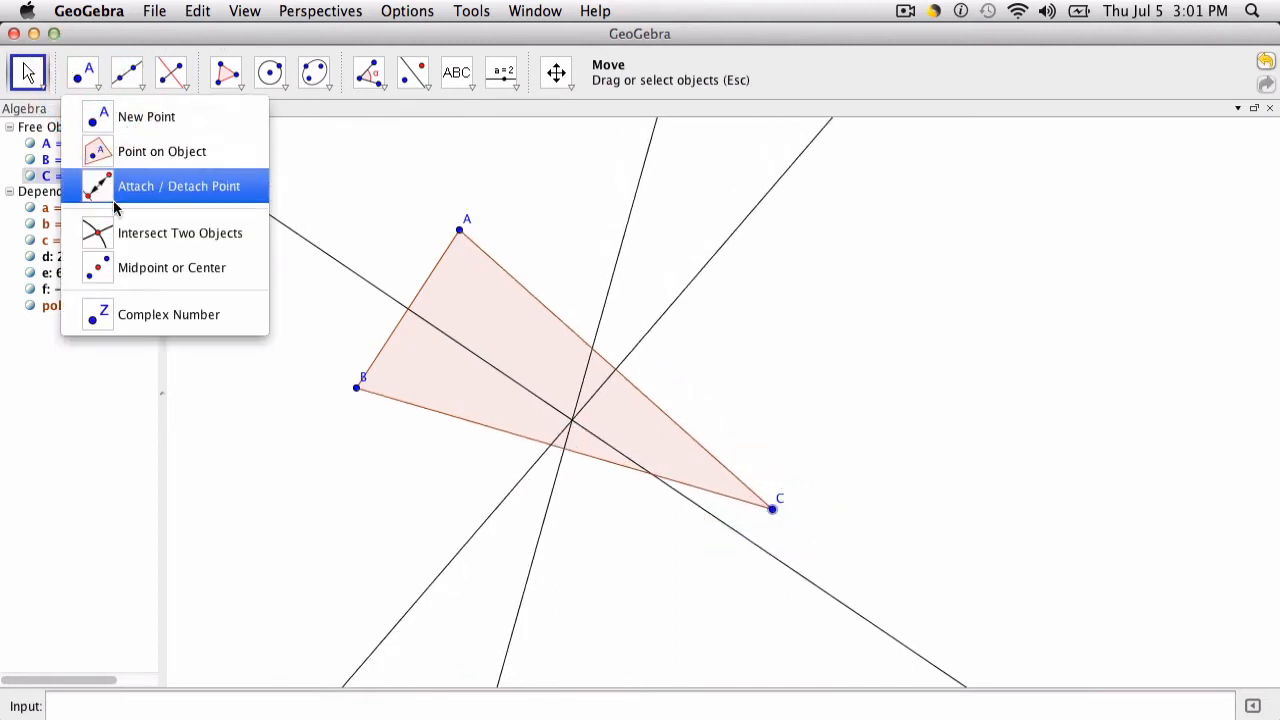
# Step: Create intersection point D where the perpendicular bisectors cross
pyautogui.click(180, 232)
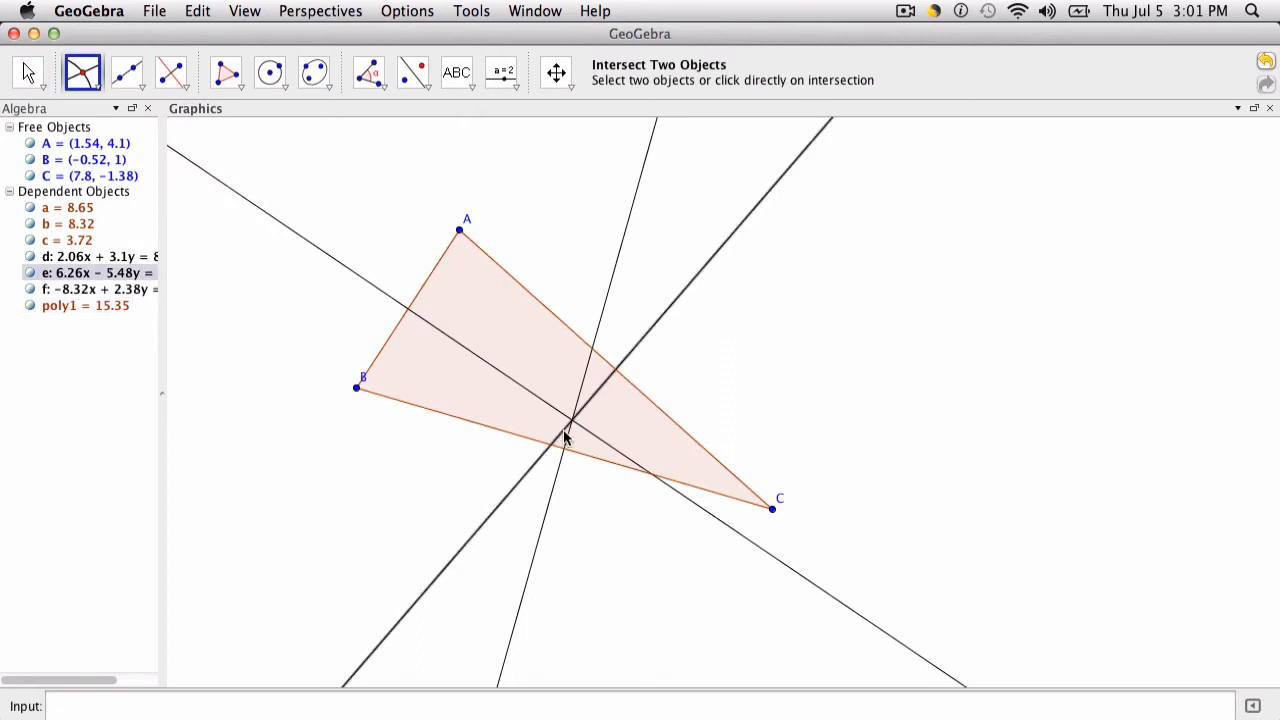
pyautogui.click(570, 420)
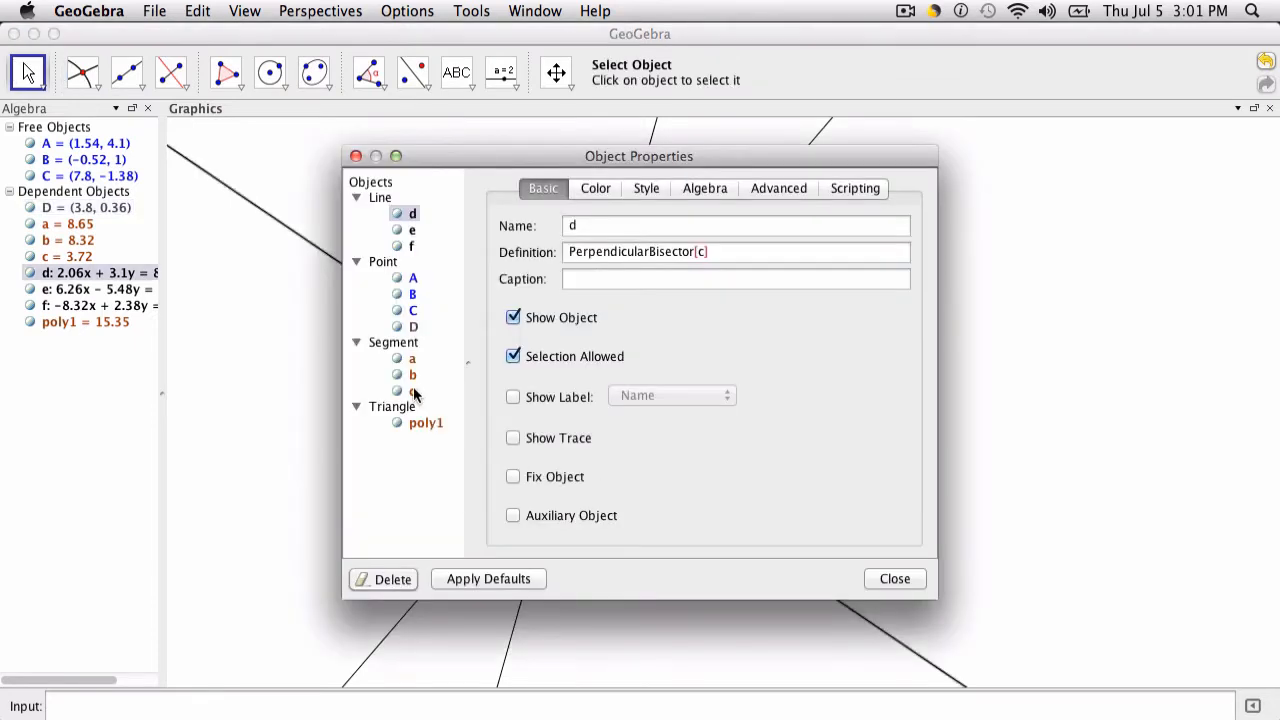
# Step: Rename point D to 'Circumcenter' in its Object Properties
pyautogui.click(412, 326)
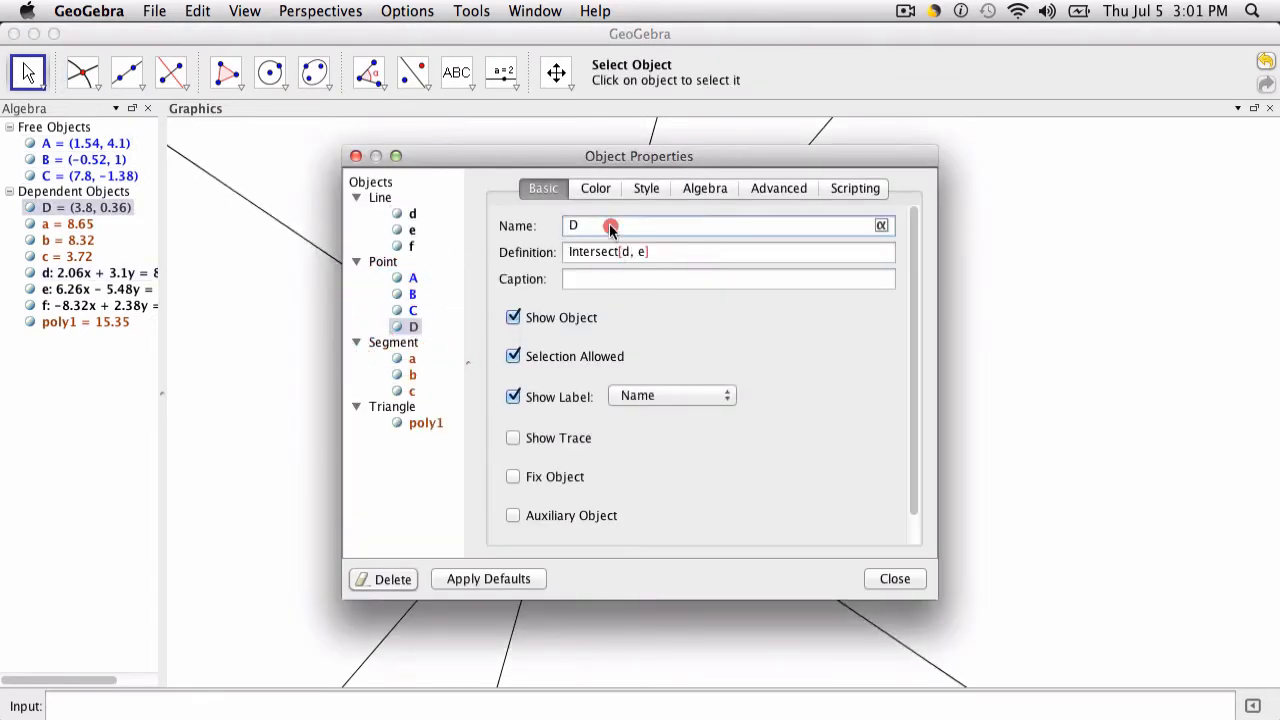
pyautogui.write('C')
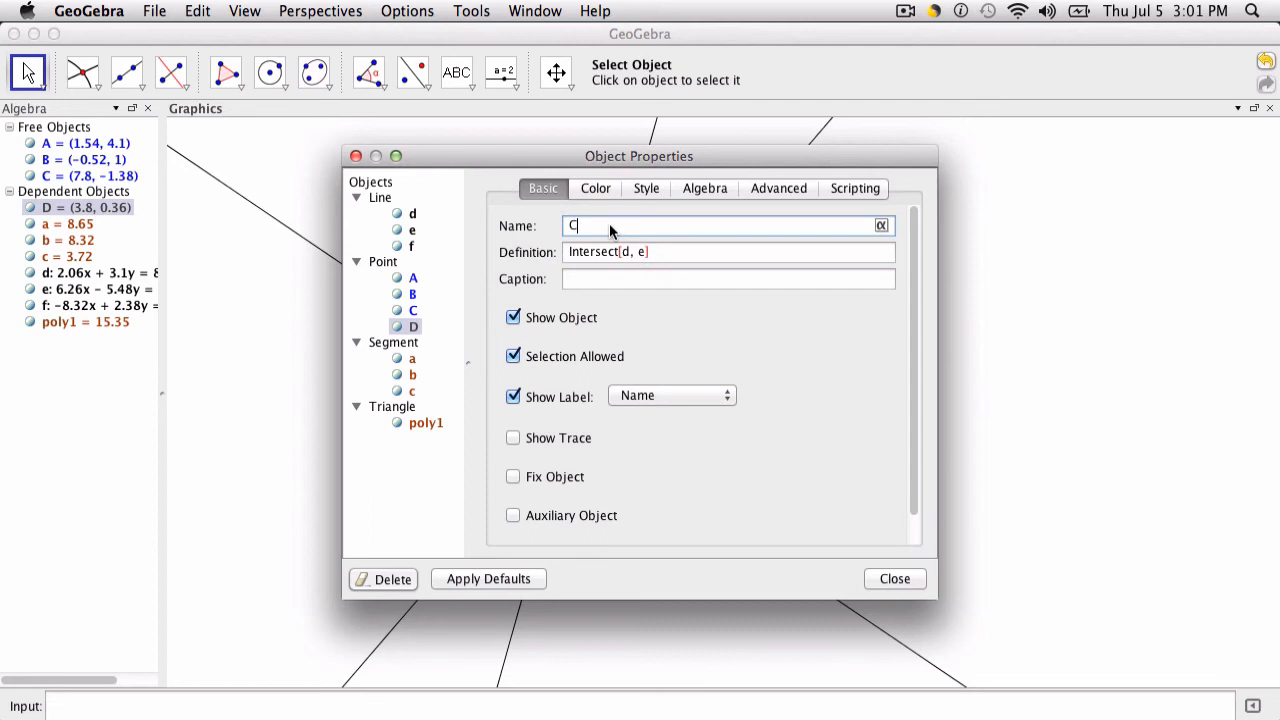
pyautogui.write('ircumcenter')
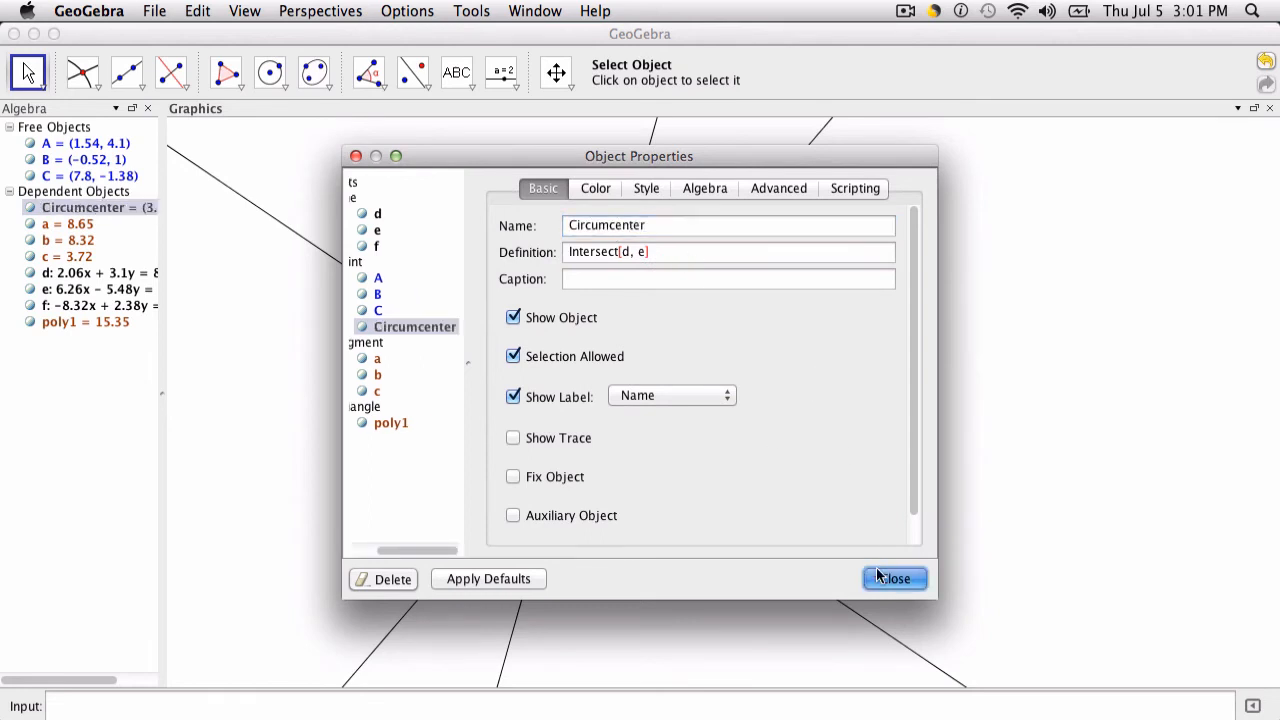
pyautogui.click(894, 578)
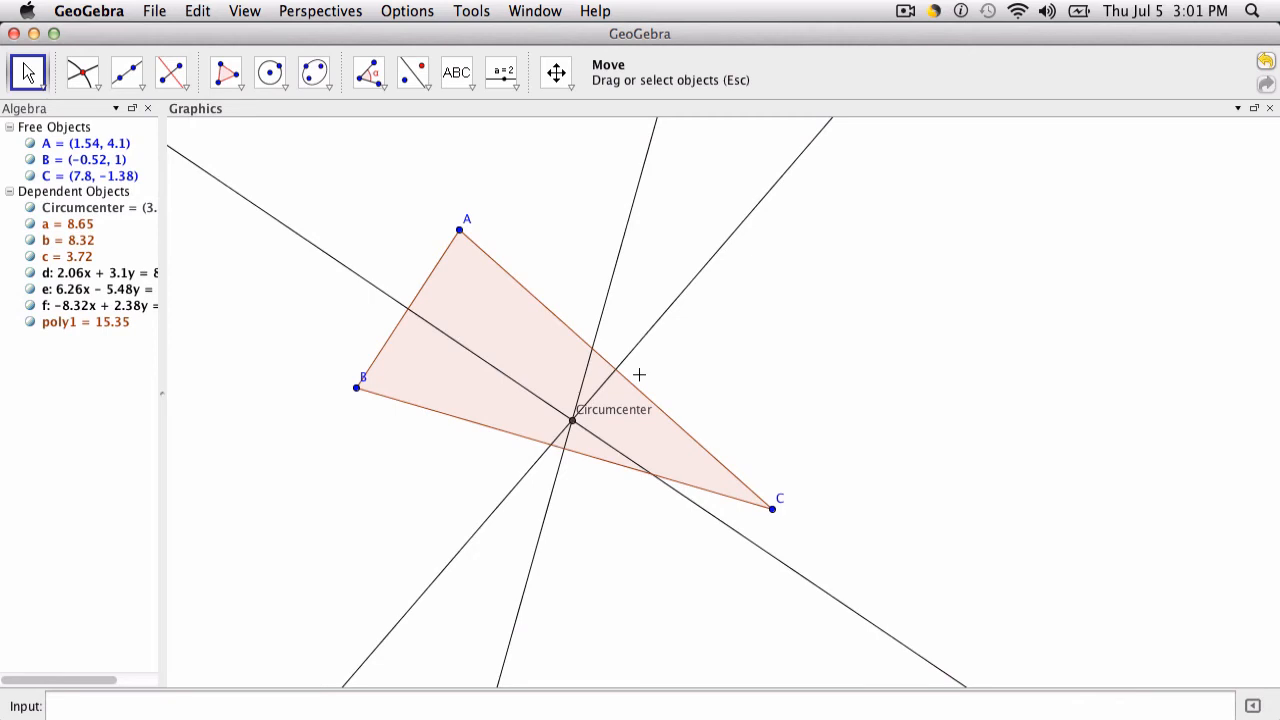
# Step: Start a new custom tool with the Circumcenter point as output and A, B, C as inputs
pyautogui.click(470, 12)
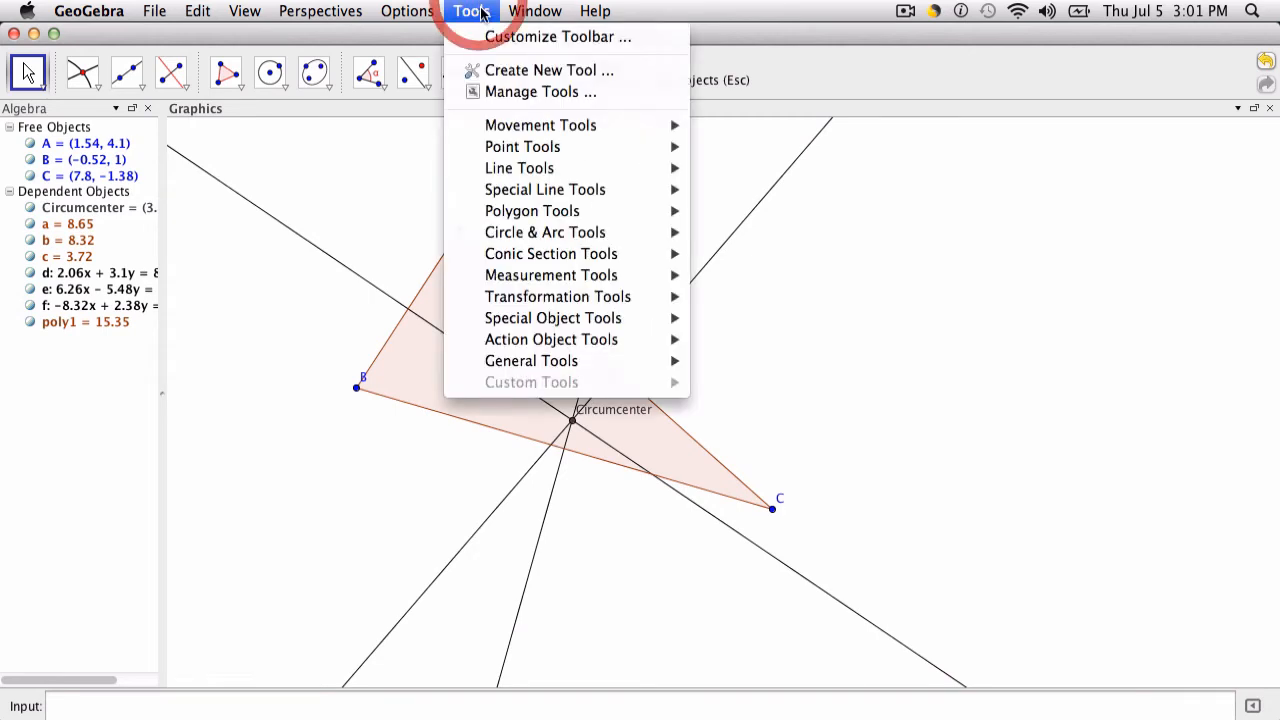
pyautogui.click(548, 70)
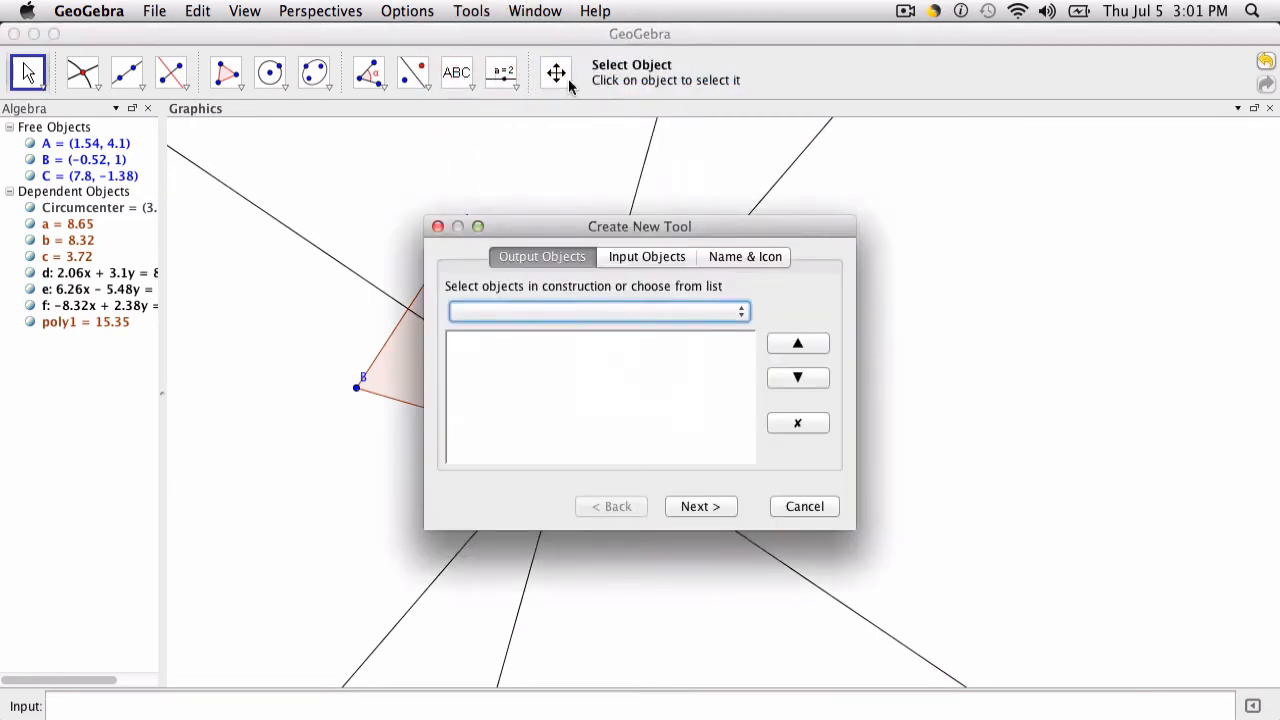
pyautogui.click(740, 312)
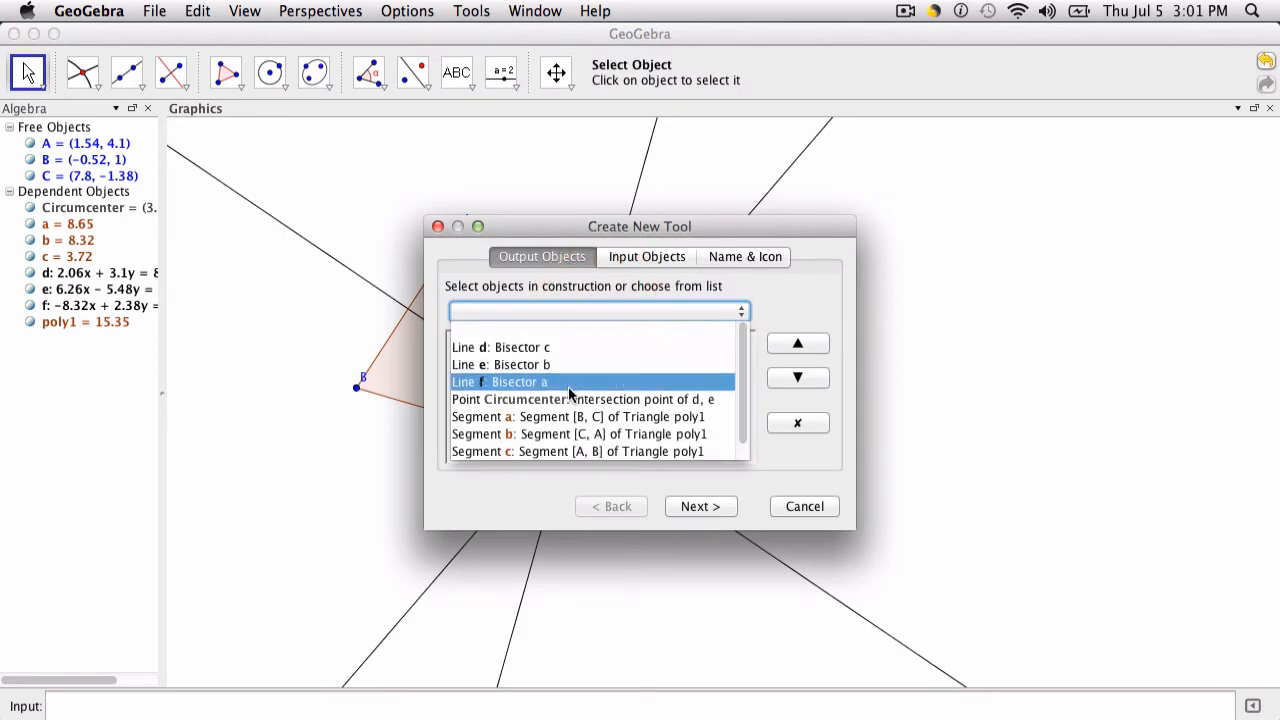
pyautogui.click(584, 400)
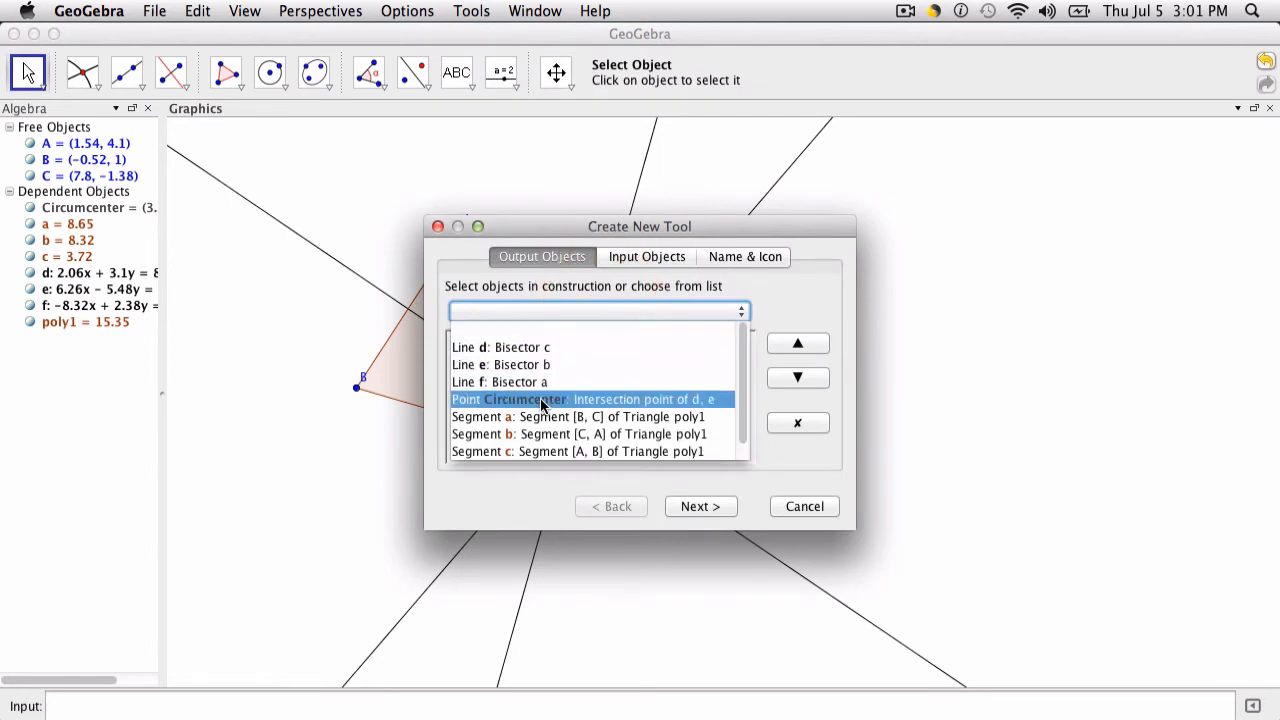
pyautogui.click(646, 256)
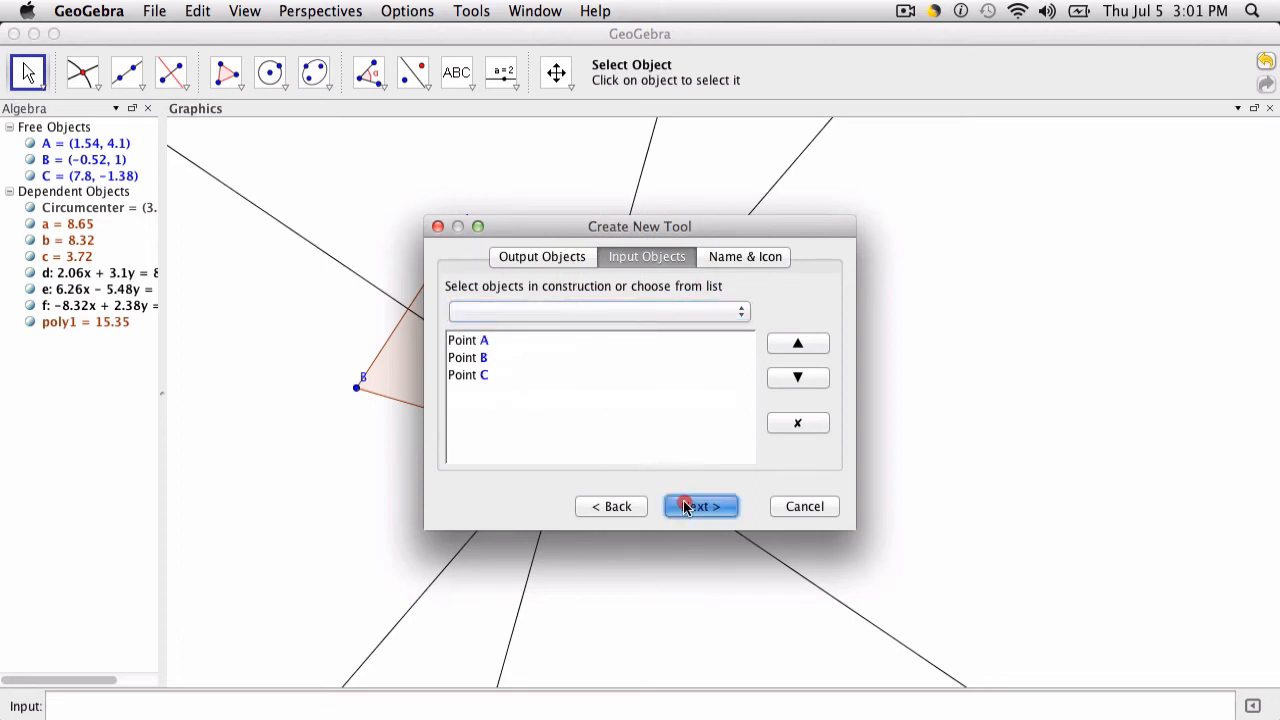
pyautogui.click(700, 506)
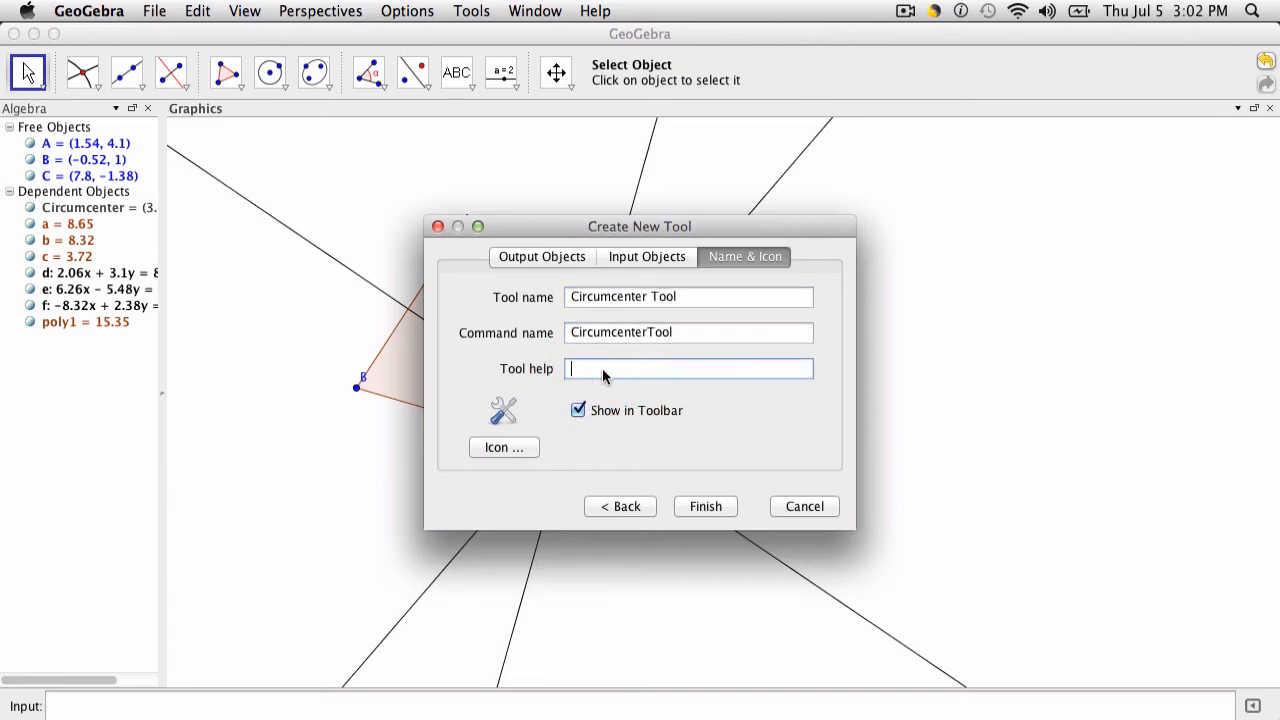
# Step: Give the tool help text 'Click on Three Points', show it in the toolbar, and finish
pyautogui.write('Click on Thre')
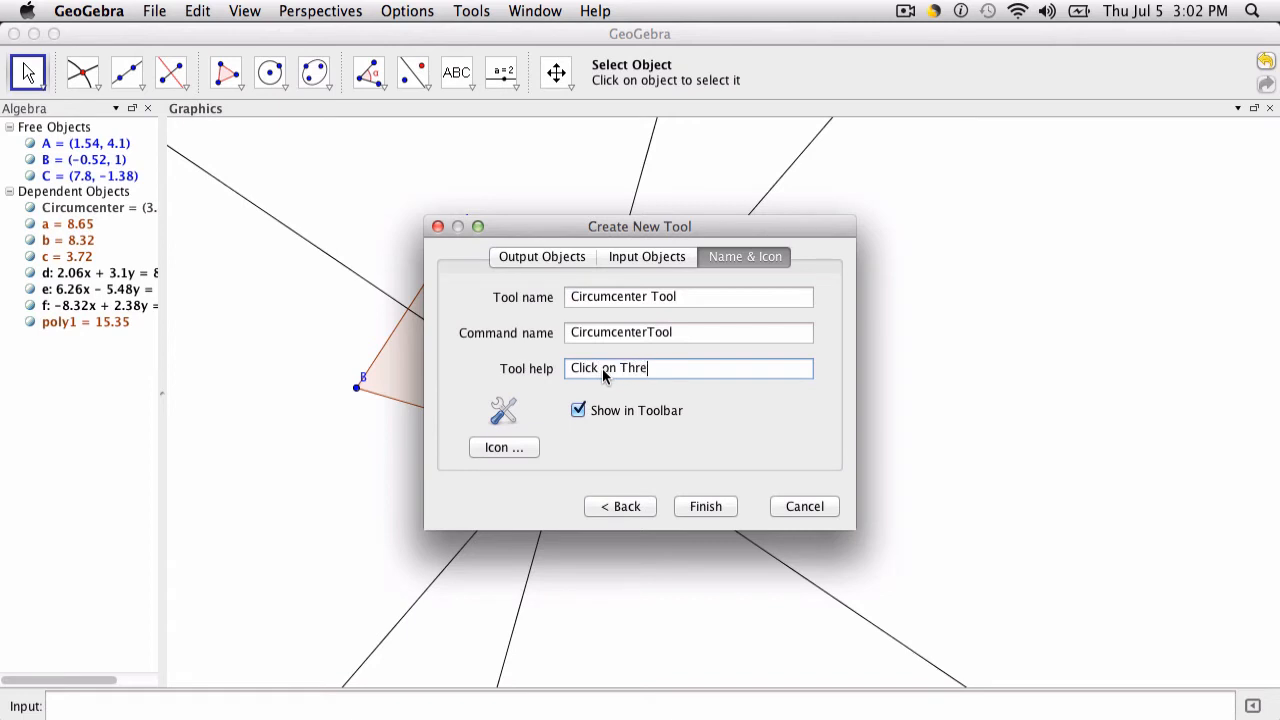
pyautogui.write('e Points')
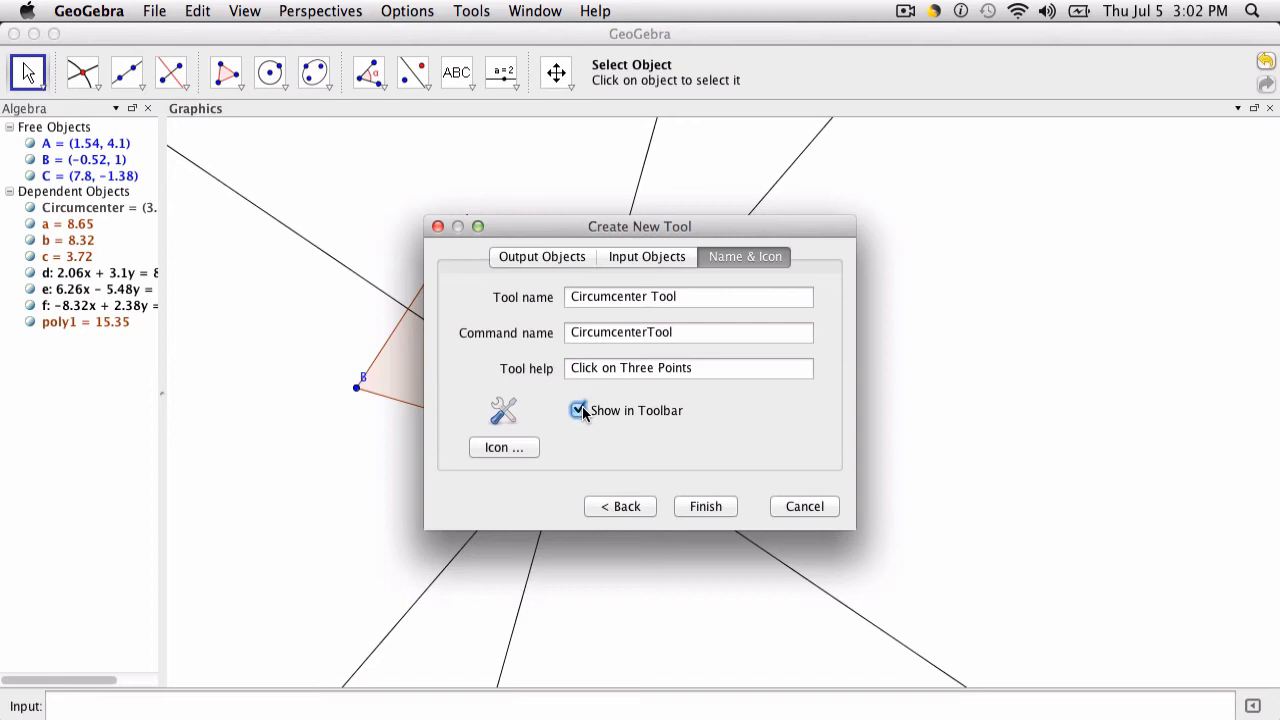
pyautogui.moveTo(500, 462)
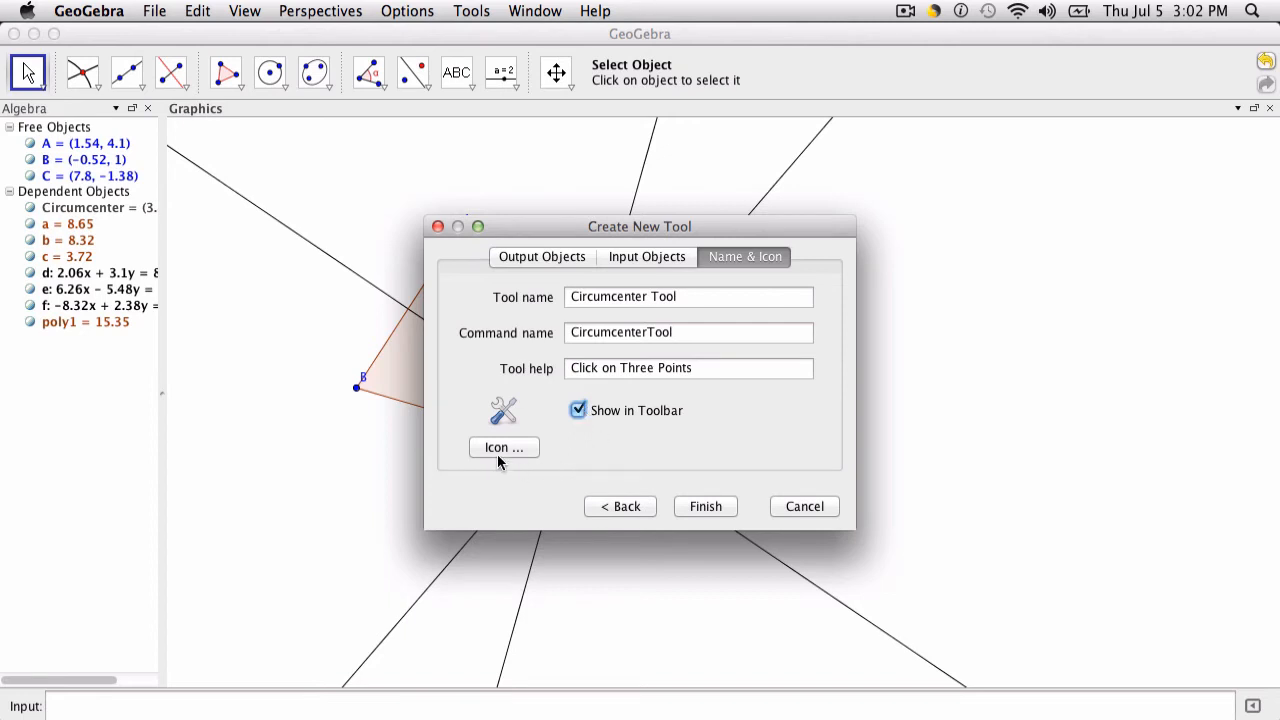
pyautogui.click(704, 506)
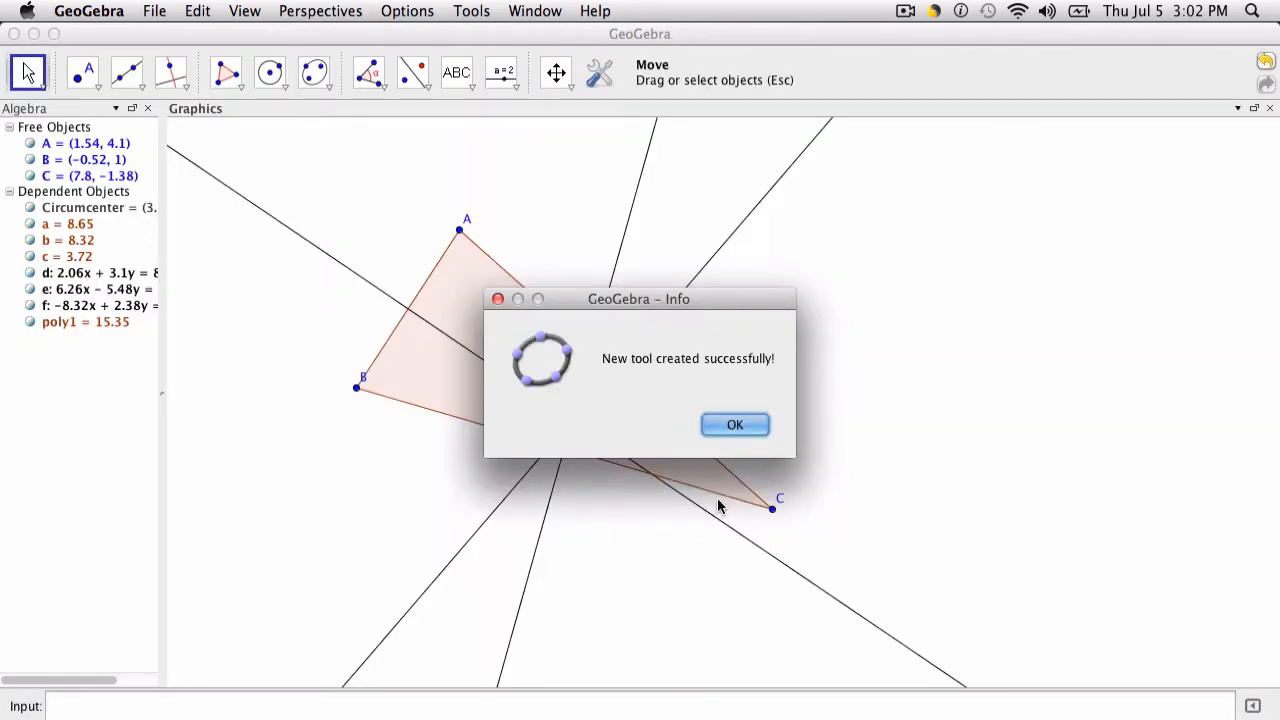
# Step: Apply the Circumcenter Tool to three new points A, B, C, producing point D
pyautogui.click(734, 424)
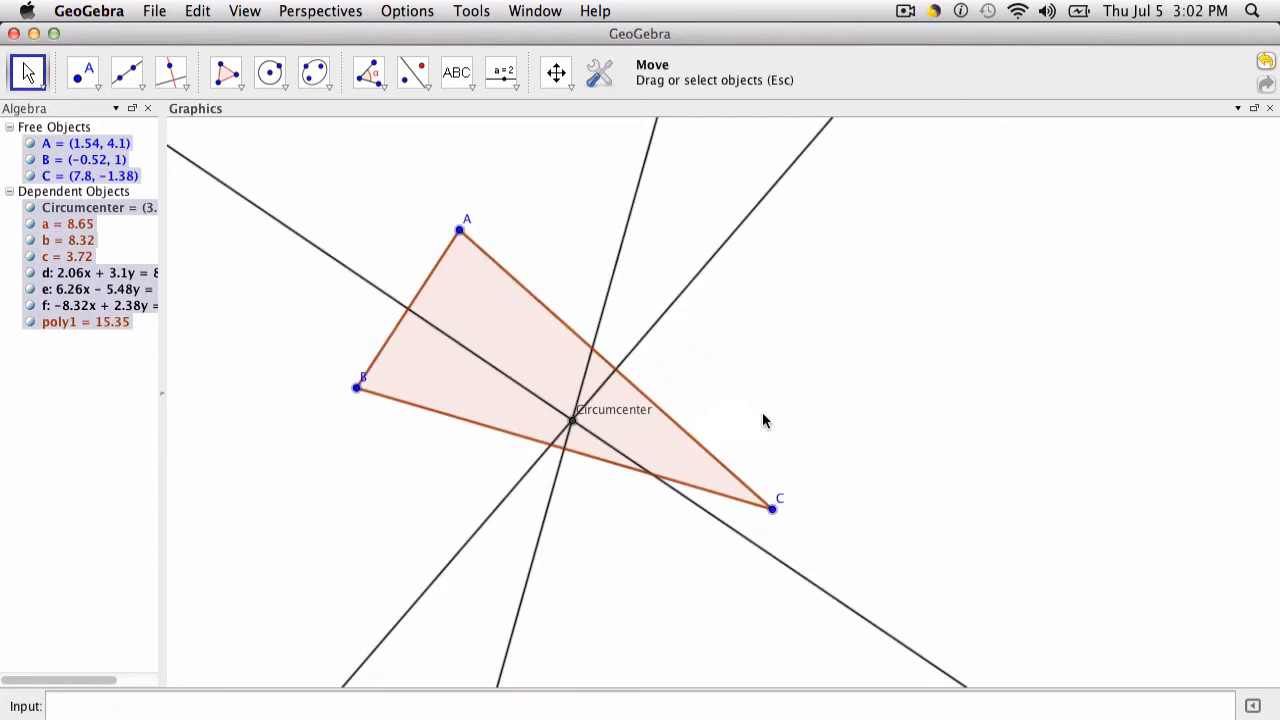
pyautogui.click(226, 72)
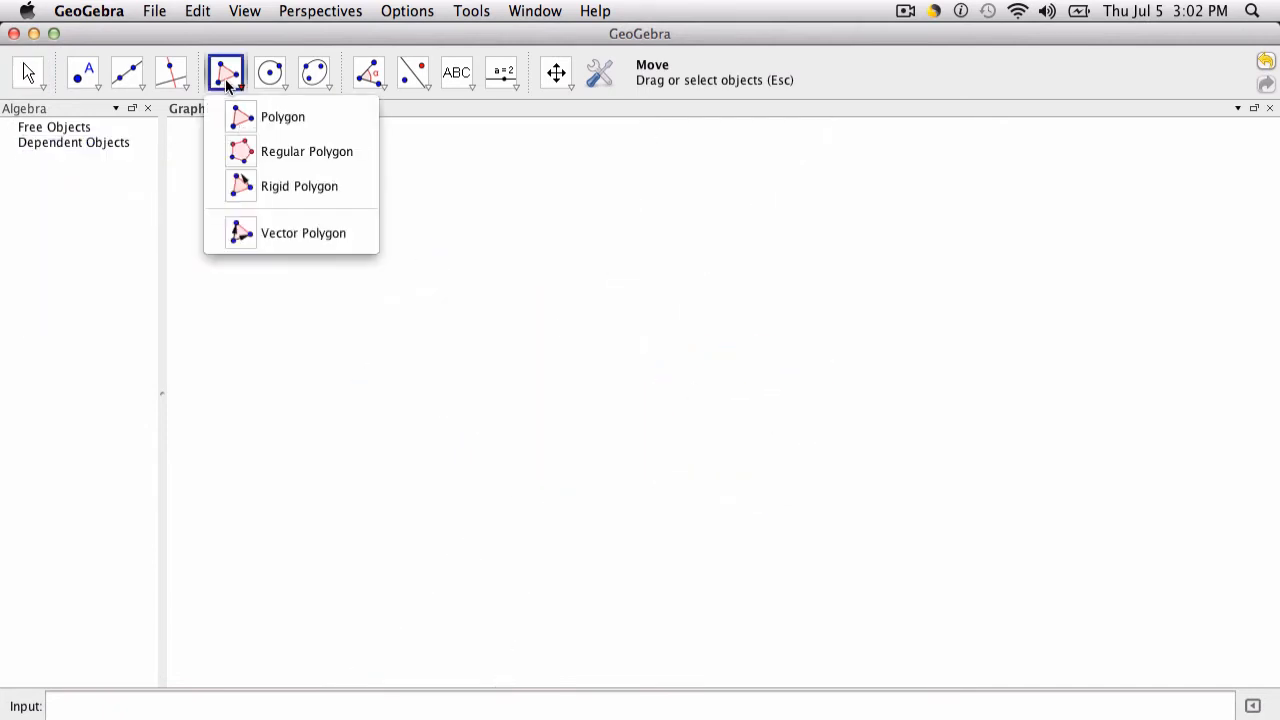
pyautogui.click(600, 72)
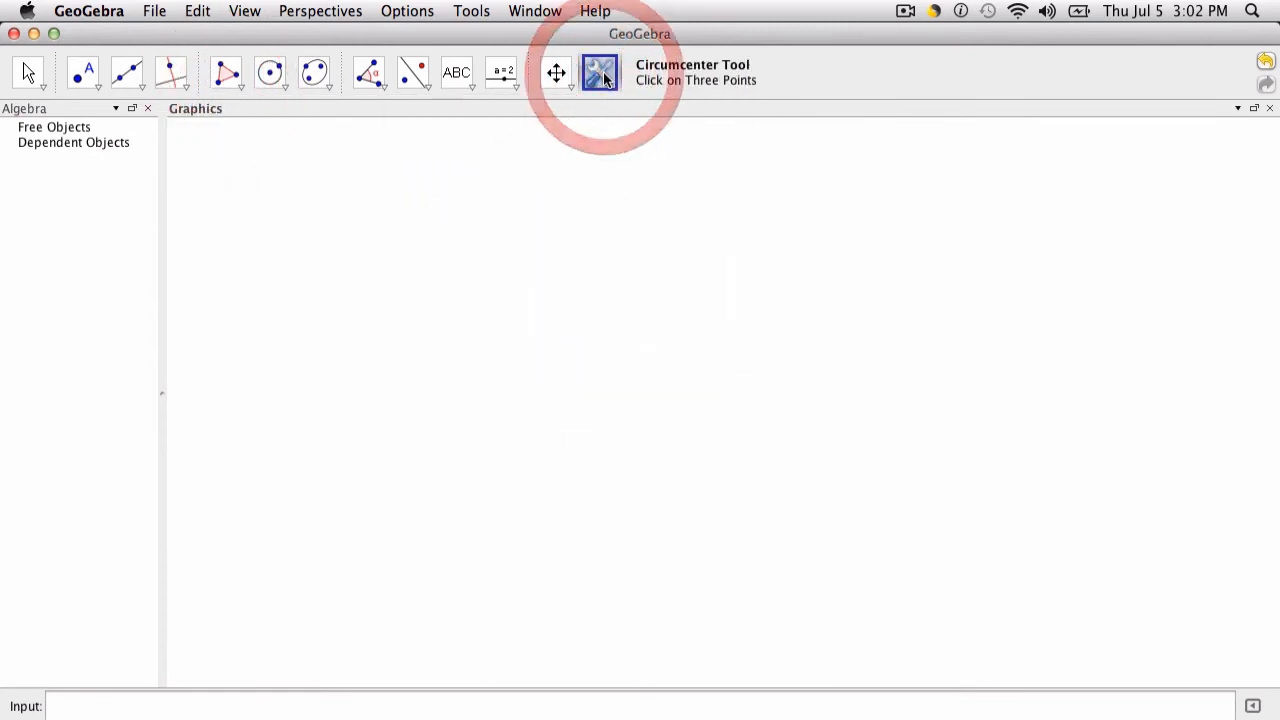
pyautogui.click(340, 252)
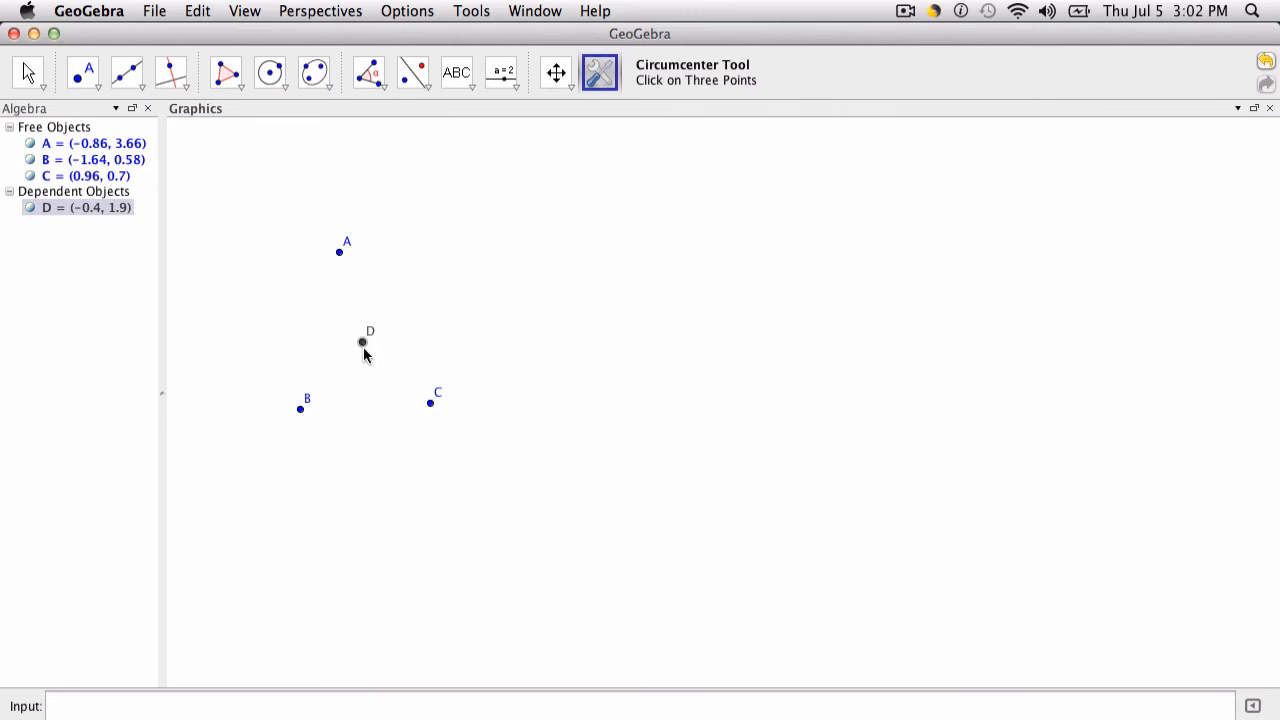
pyautogui.moveTo(438, 318)
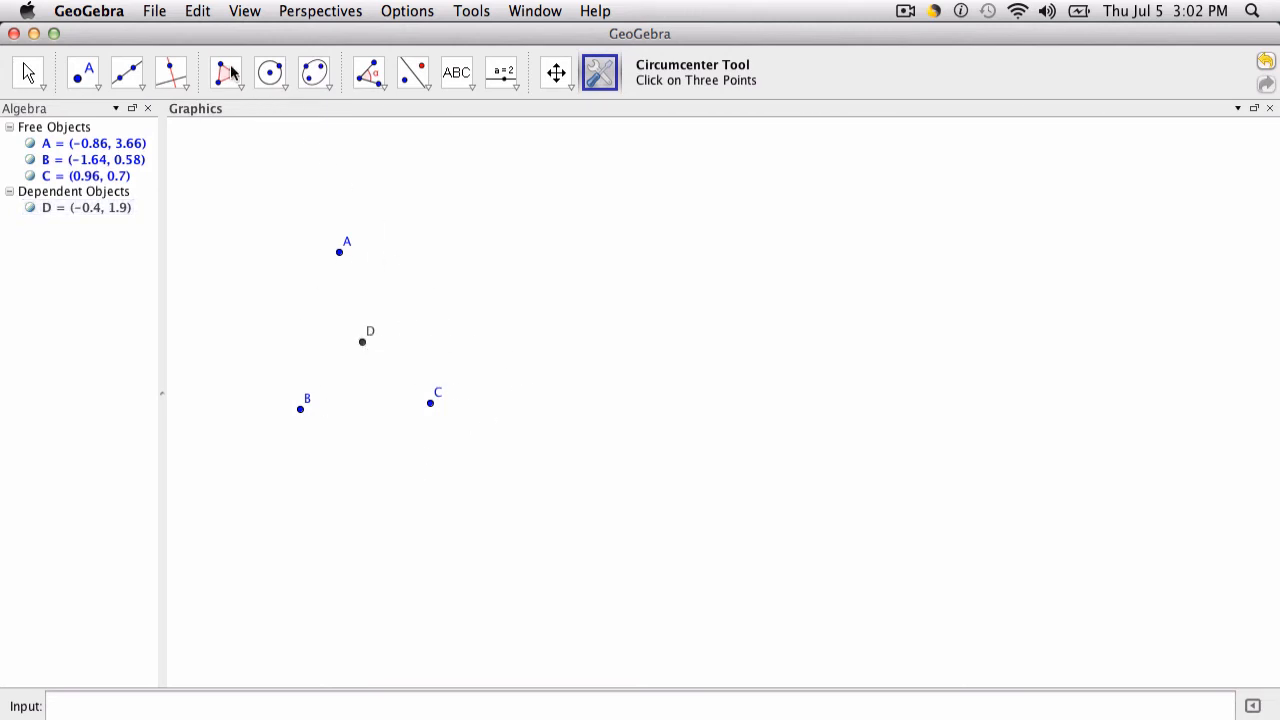
pyautogui.click(224, 72)
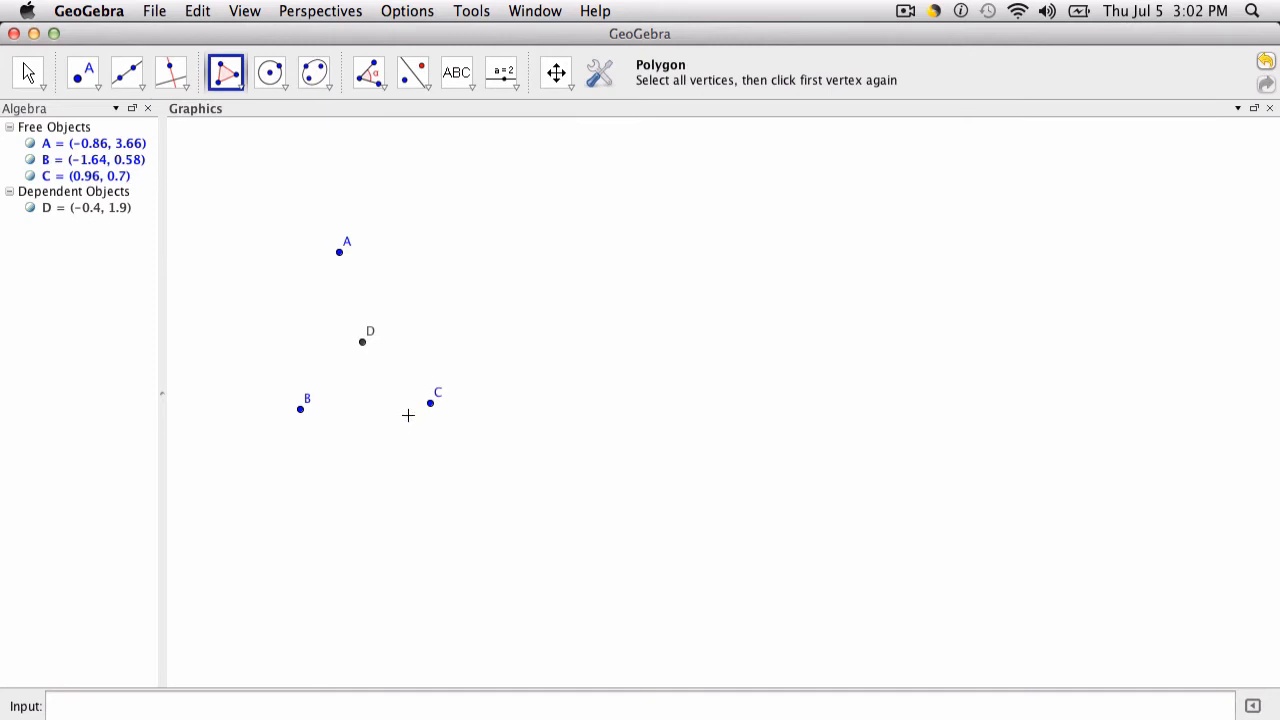
pyautogui.moveTo(728, 516)
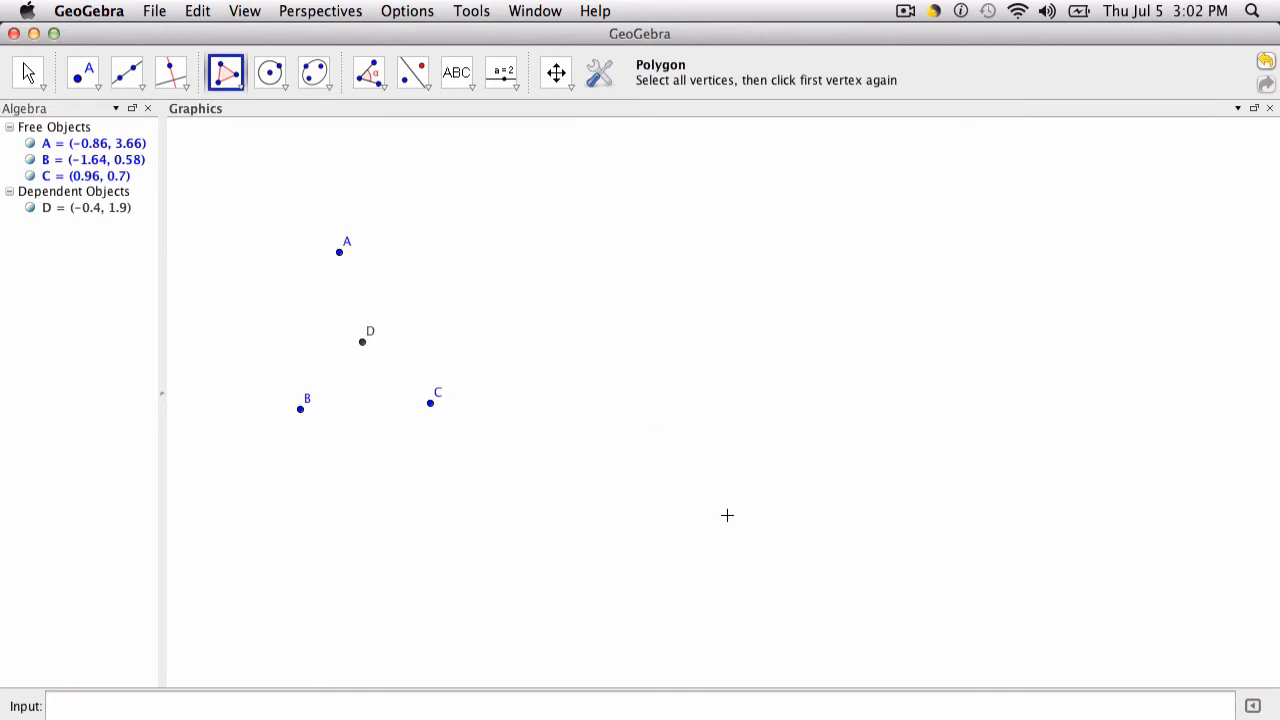
# Step: Draw triangle EFG and the inner triangle HEI with H and I on side FG
pyautogui.click(1156, 260)
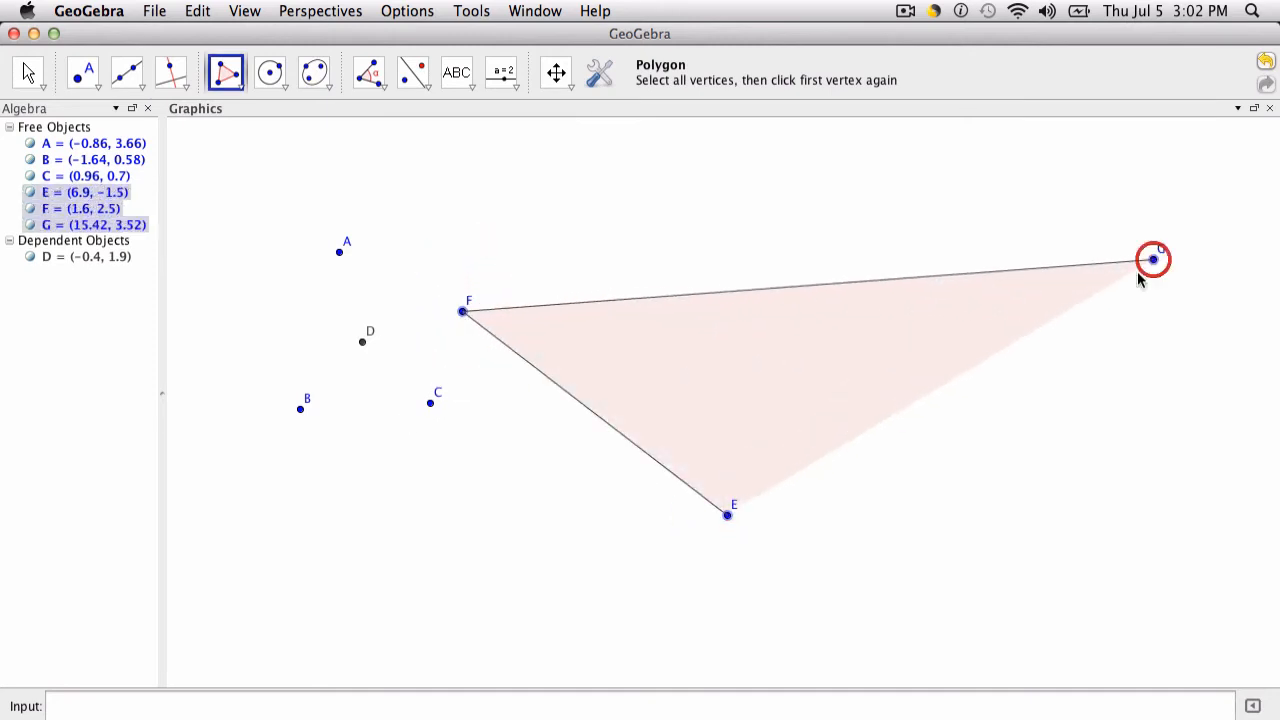
pyautogui.click(1152, 260)
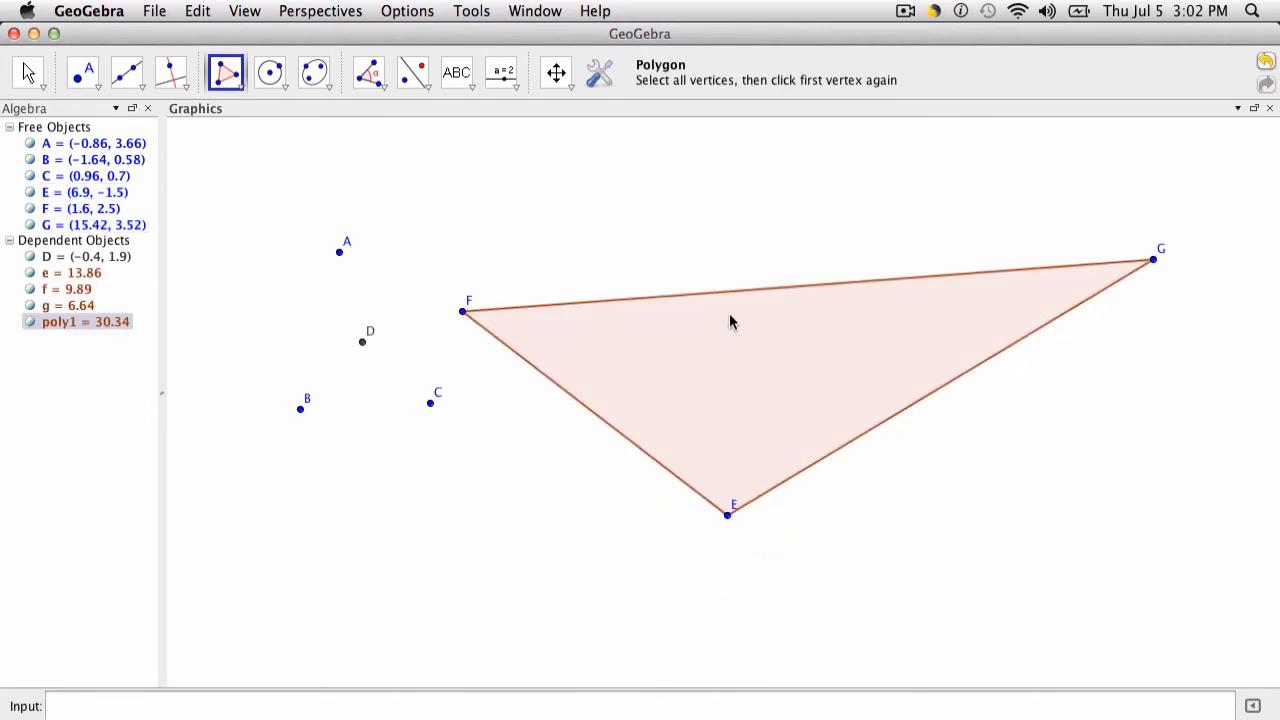
pyautogui.moveTo(732, 308)
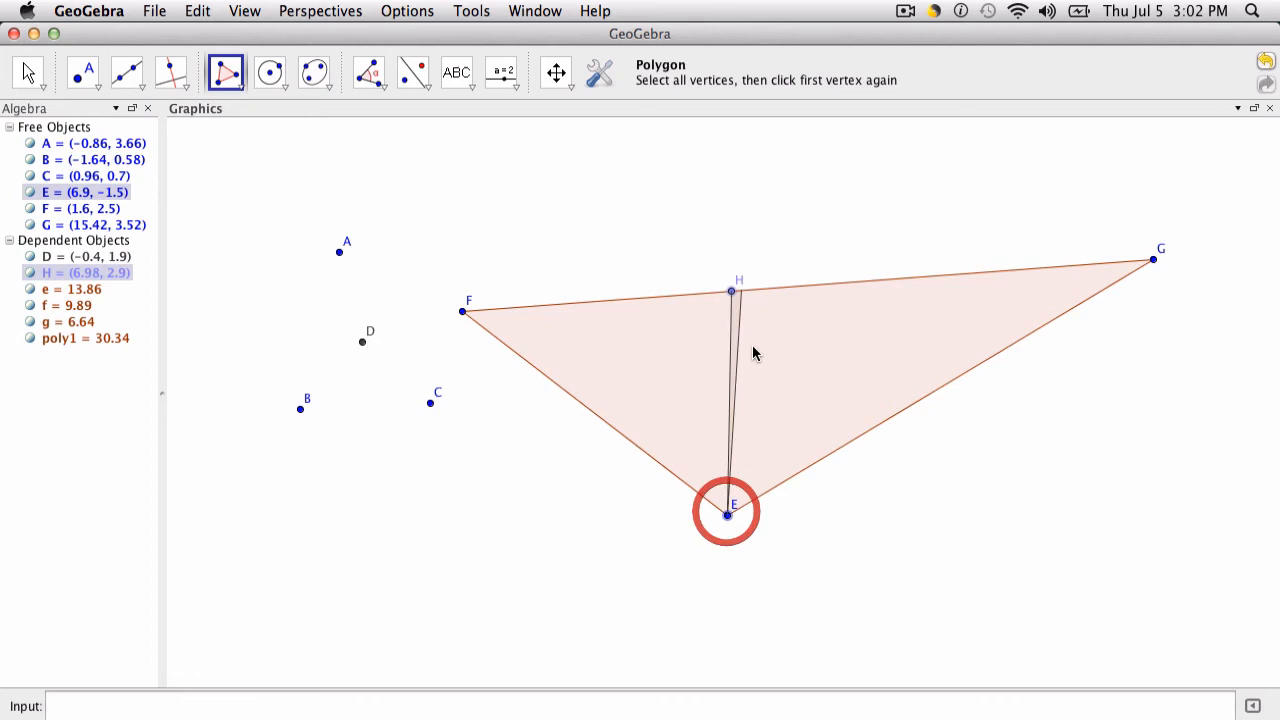
pyautogui.click(856, 280)
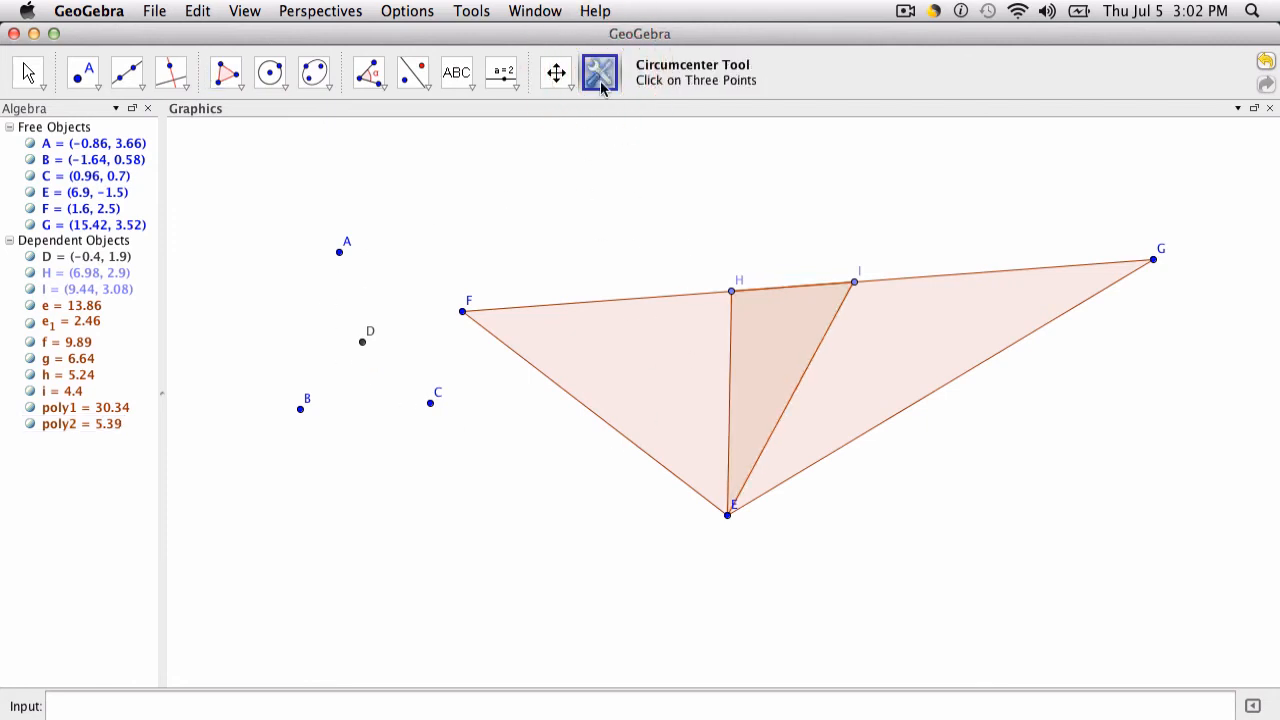
pyautogui.moveTo(600, 72)
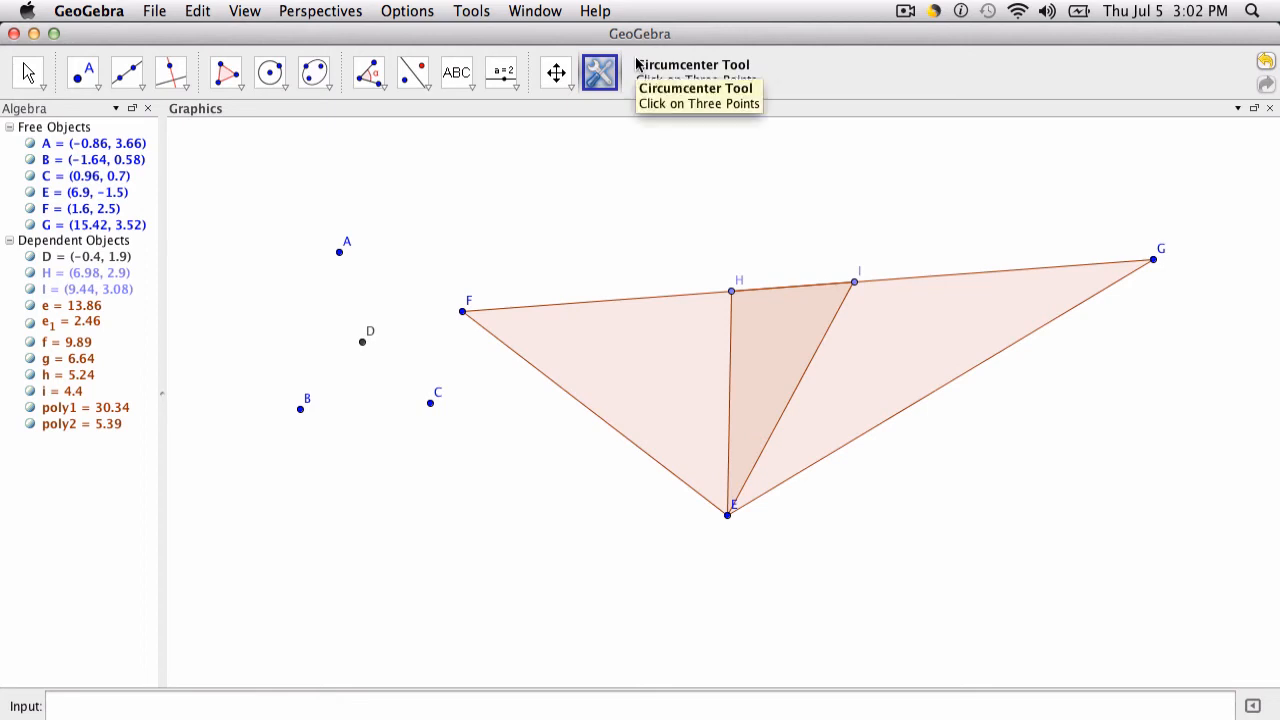
# Step: Create circumcenter J of EFG and circumcenter K of HEI with the Circumcenter Tool
pyautogui.click(462, 312)
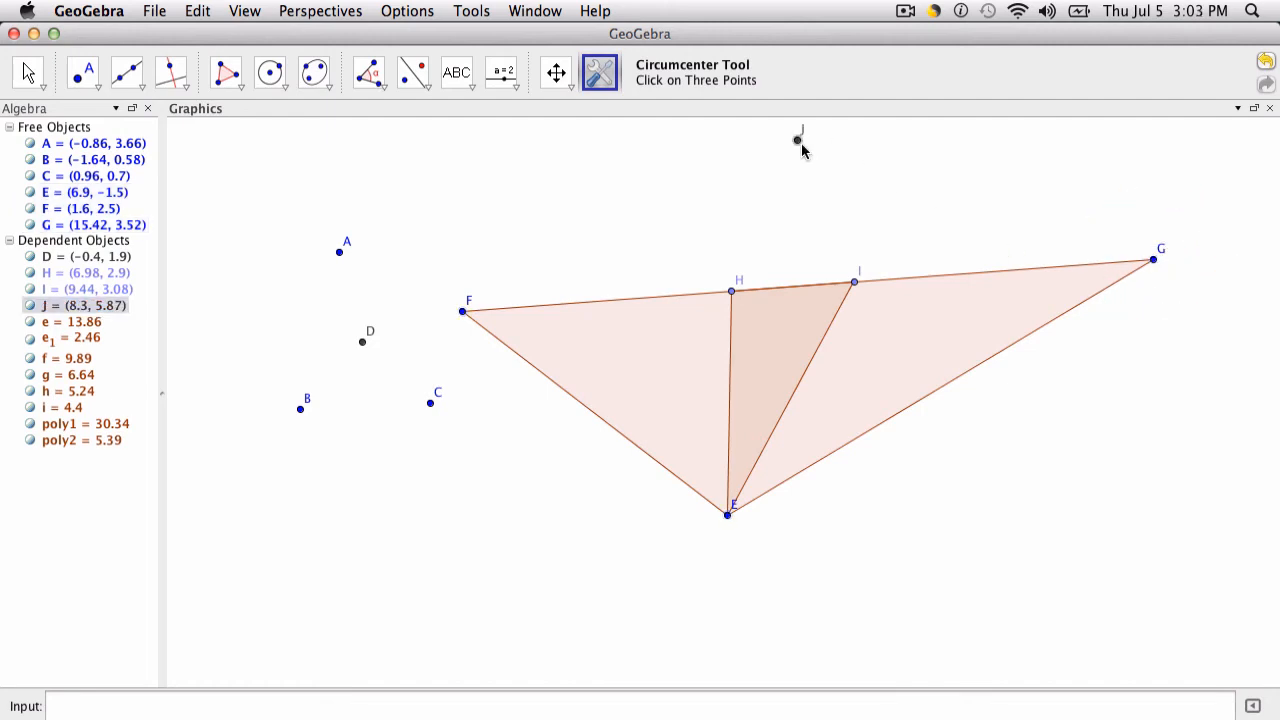
pyautogui.moveTo(732, 292)
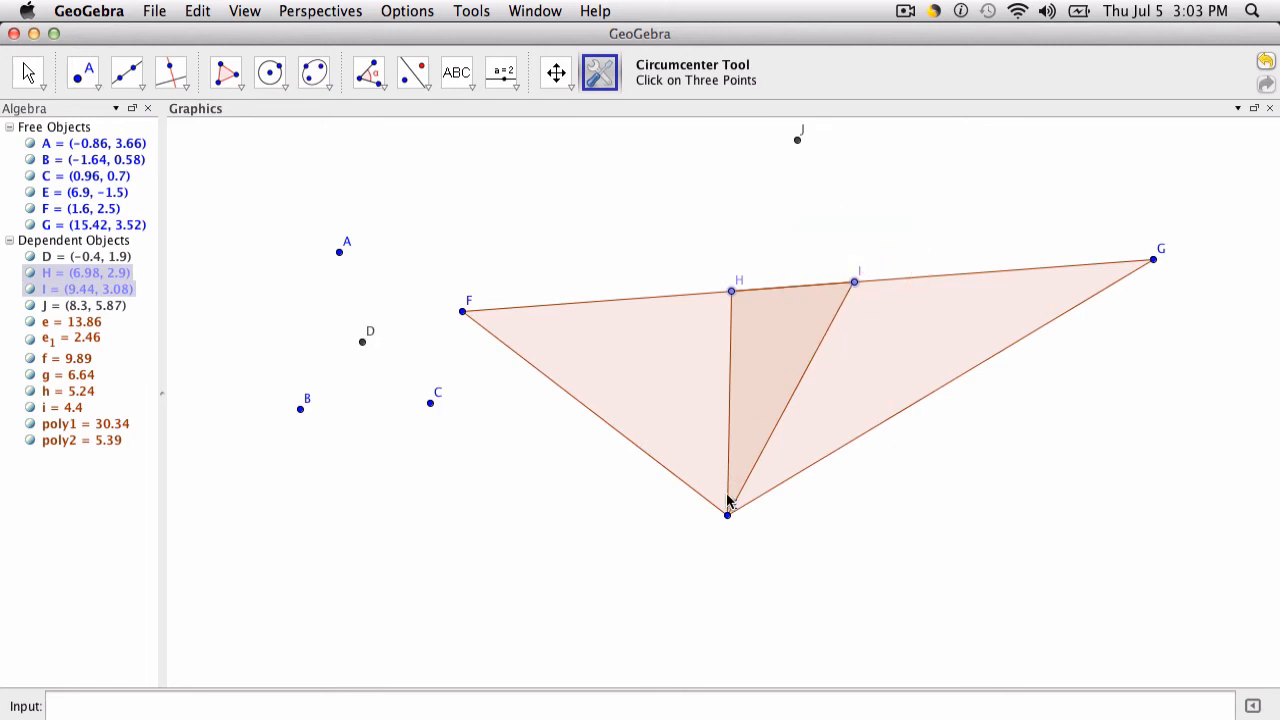
pyautogui.click(800, 404)
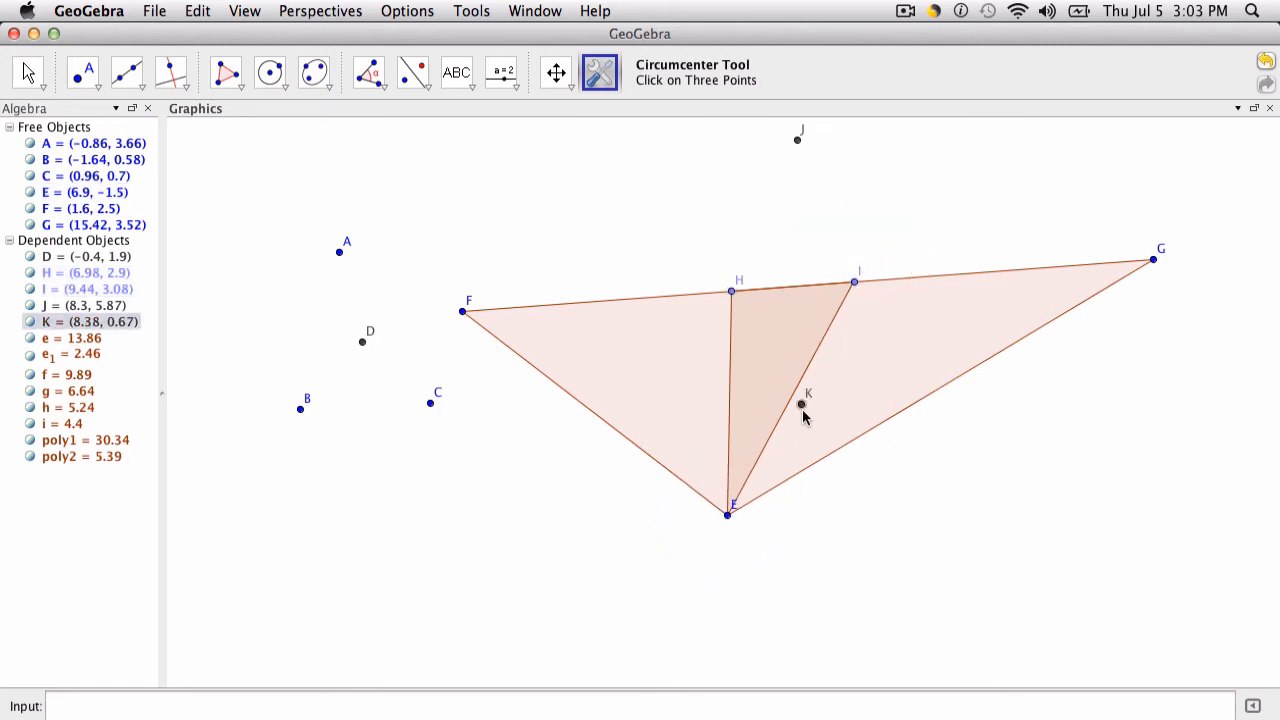
pyautogui.moveTo(772, 456)
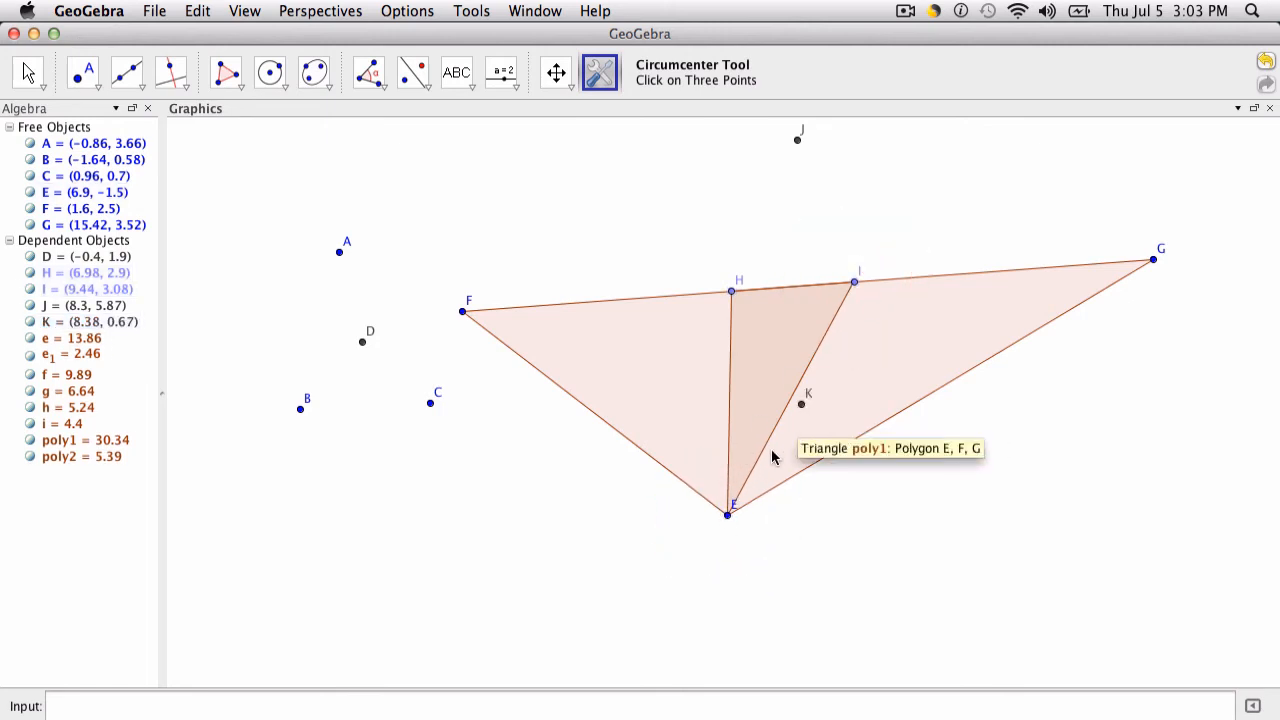
pyautogui.moveTo(844, 300)
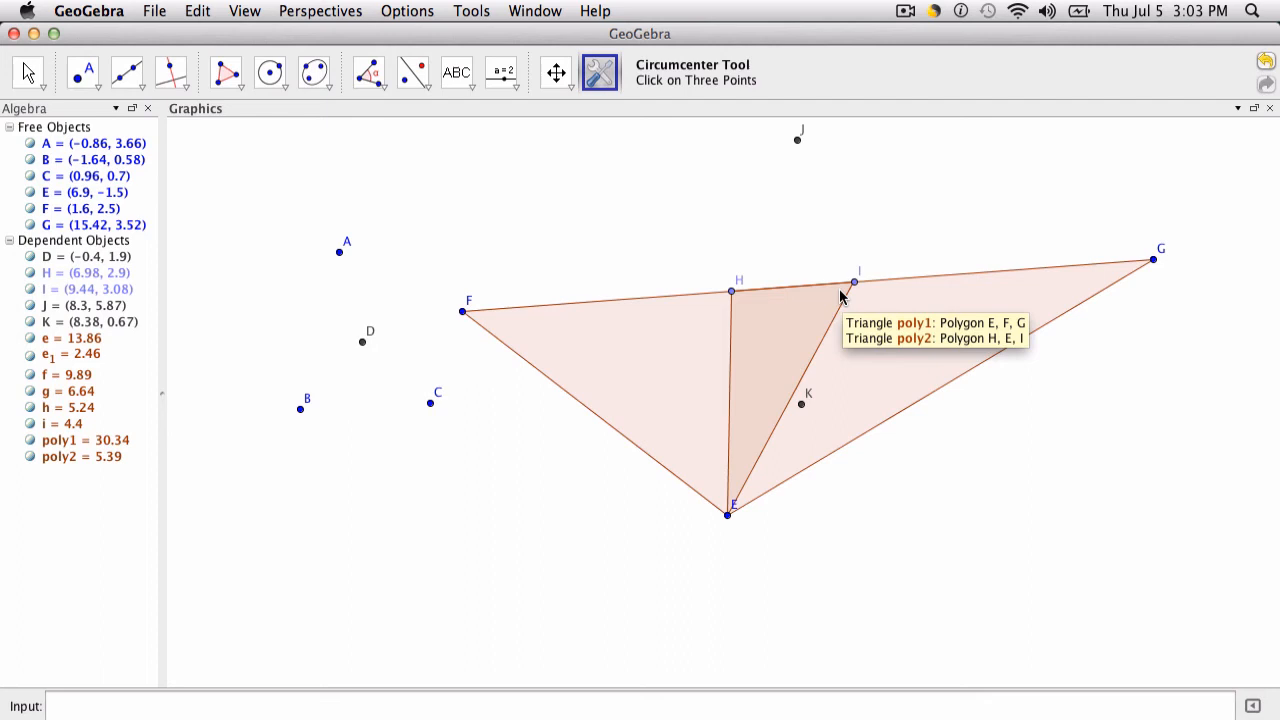
pyautogui.moveTo(404, 344)
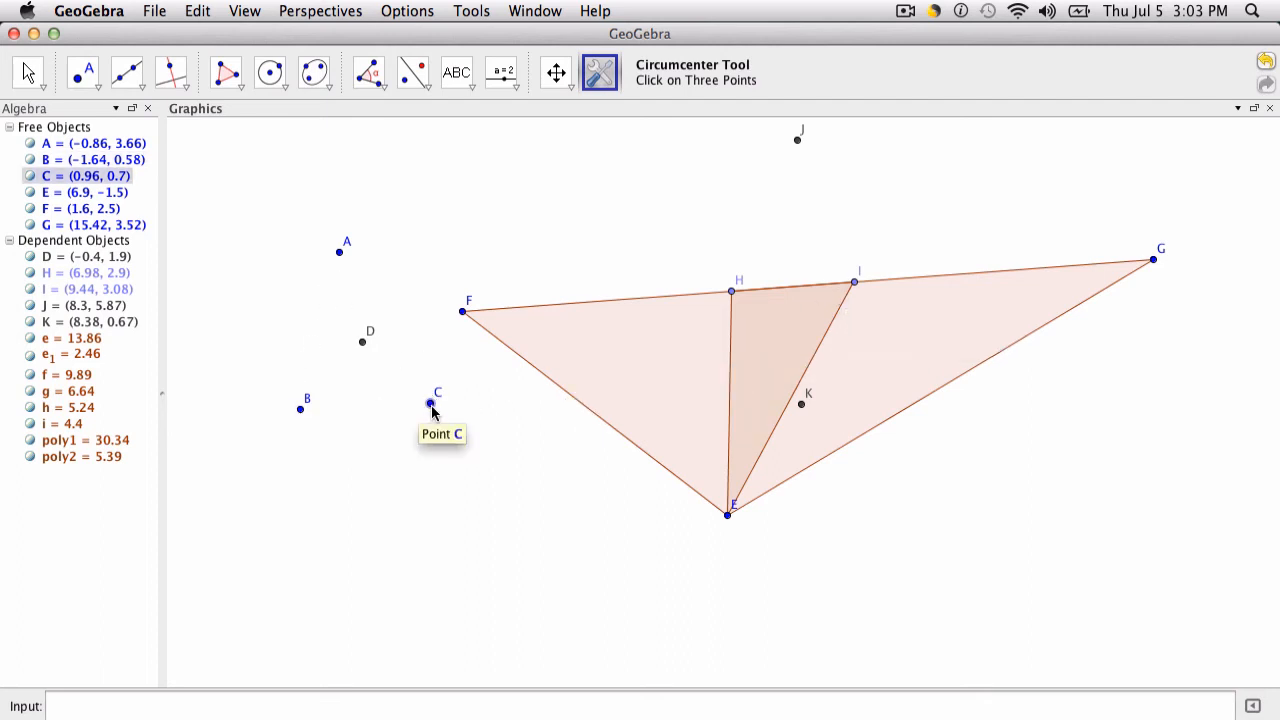
pyautogui.moveTo(804, 410)
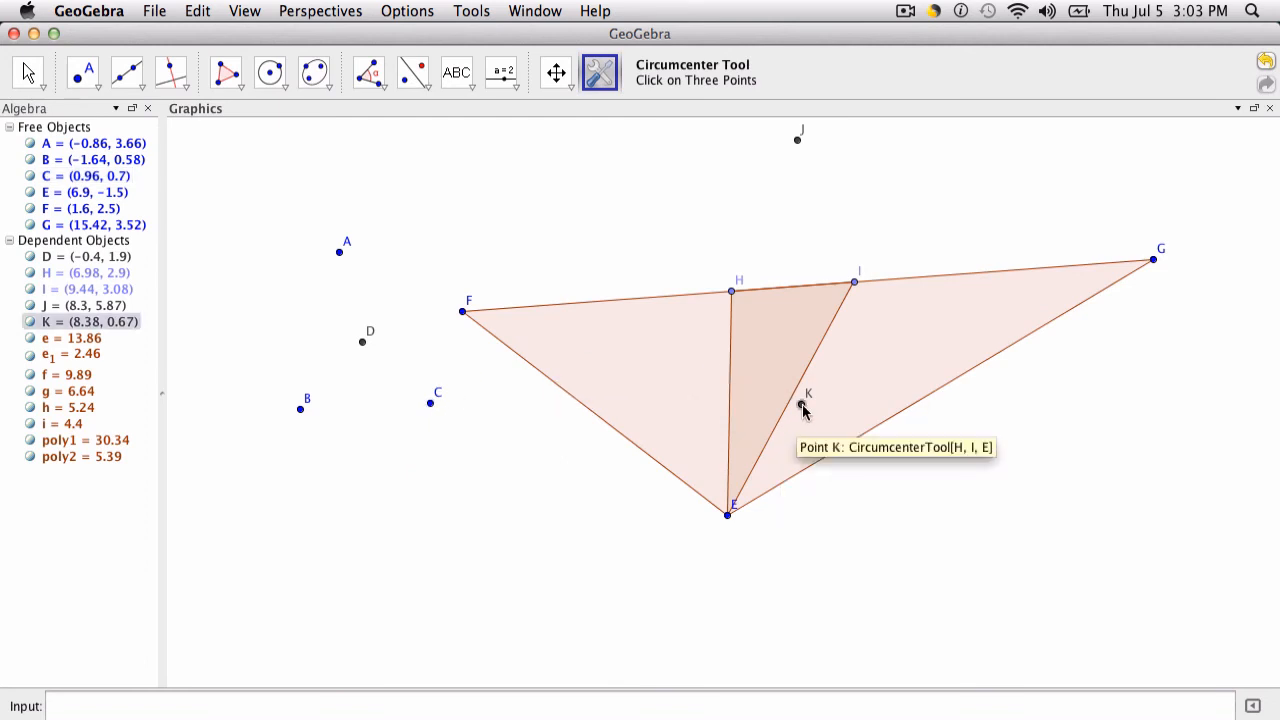
pyautogui.click(472, 12)
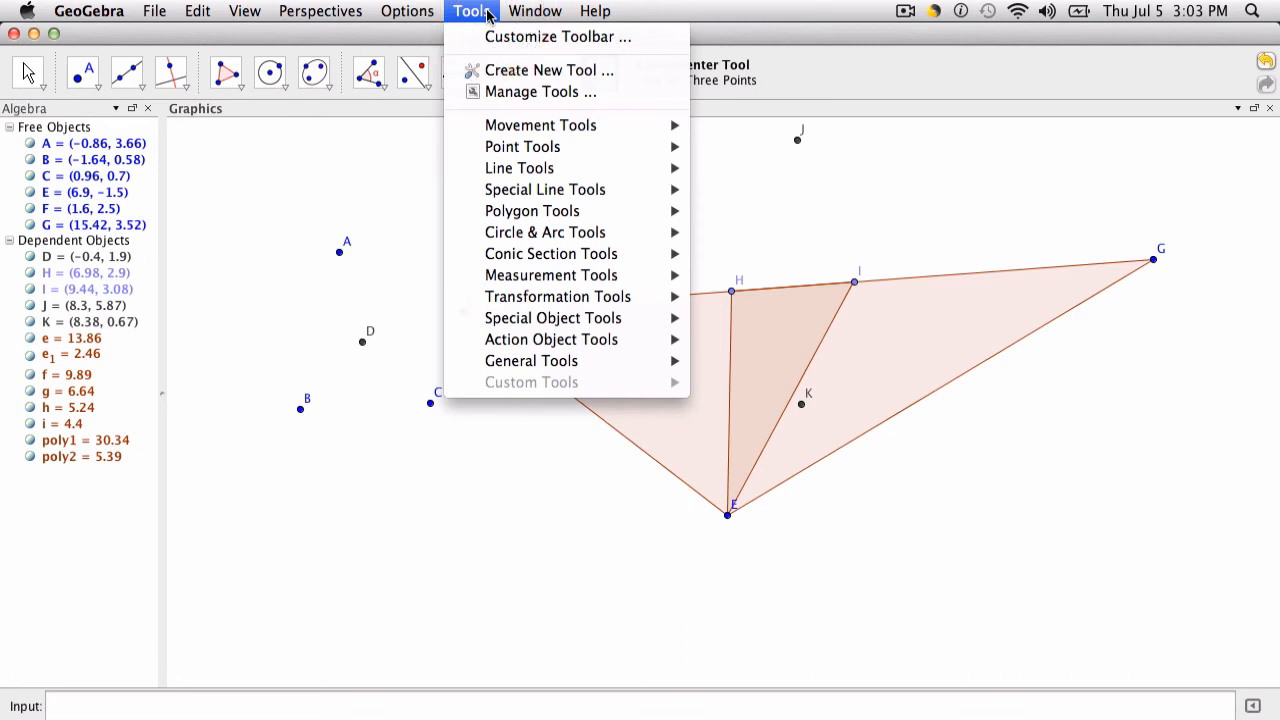
# Step: Save the Circumcenter Tool as 'circum' .ggt from Manage Tools and close the manager
pyautogui.click(540, 92)
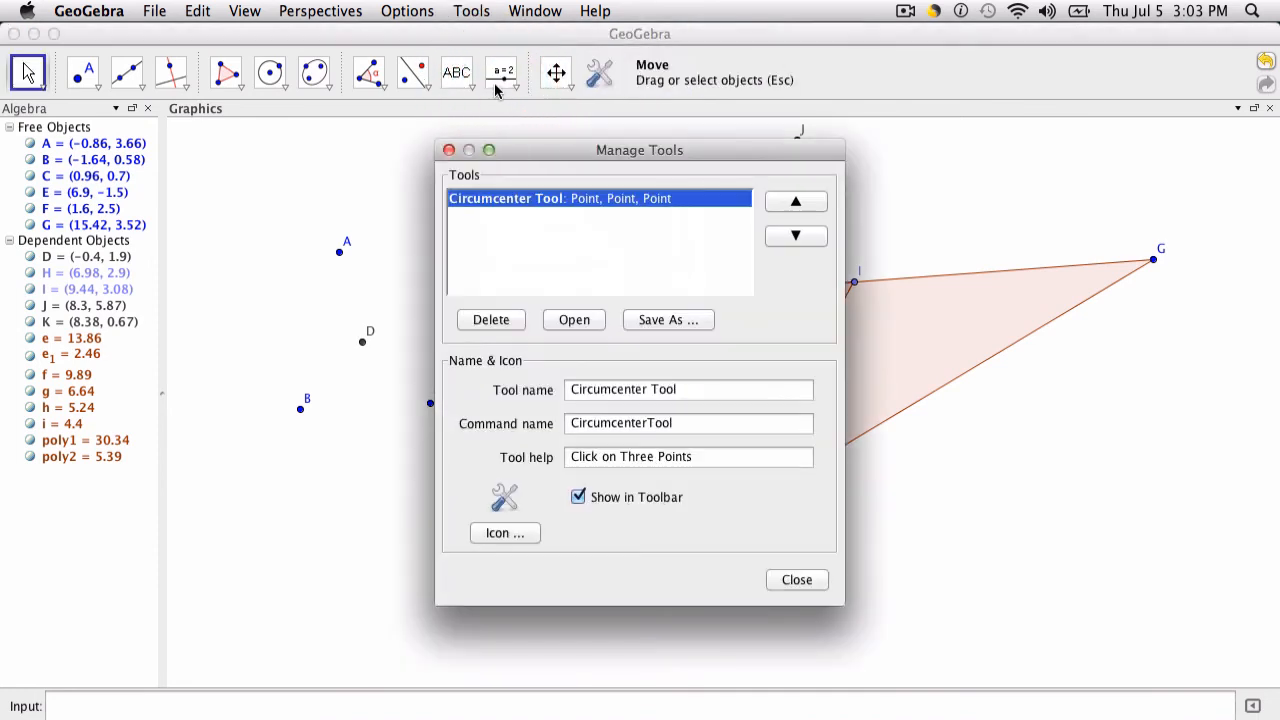
pyautogui.moveTo(516, 210)
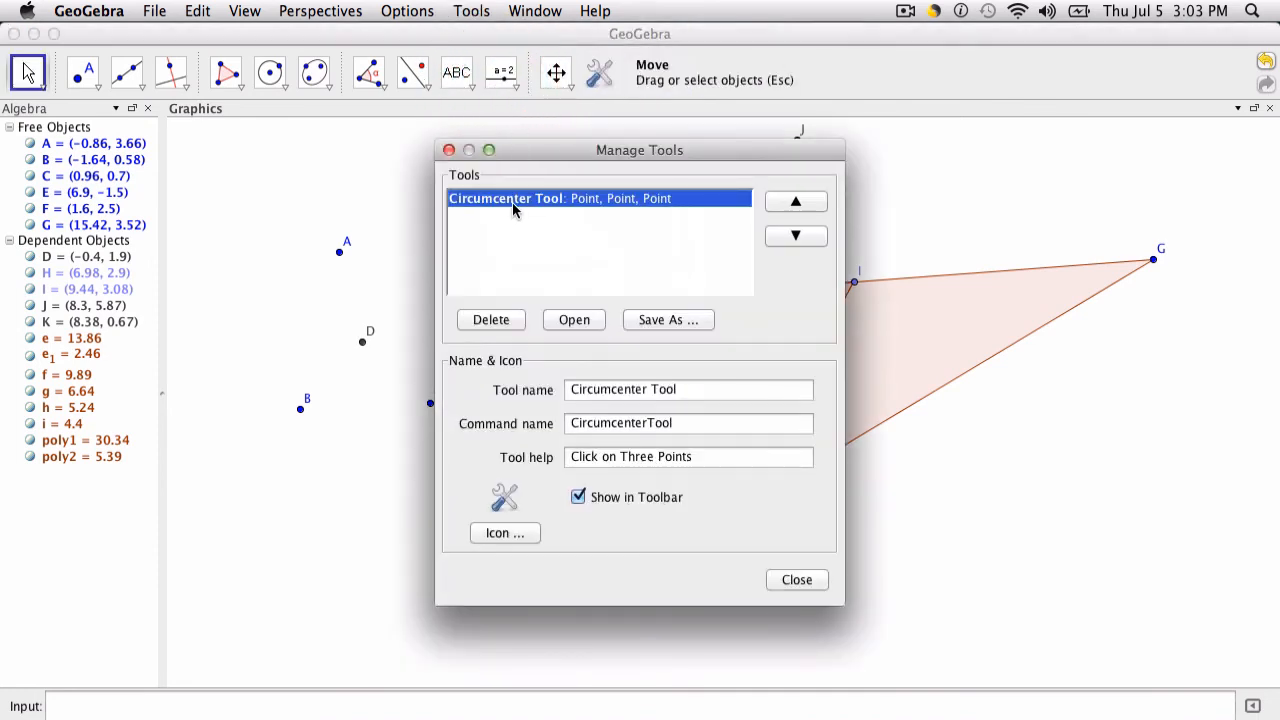
pyautogui.click(668, 320)
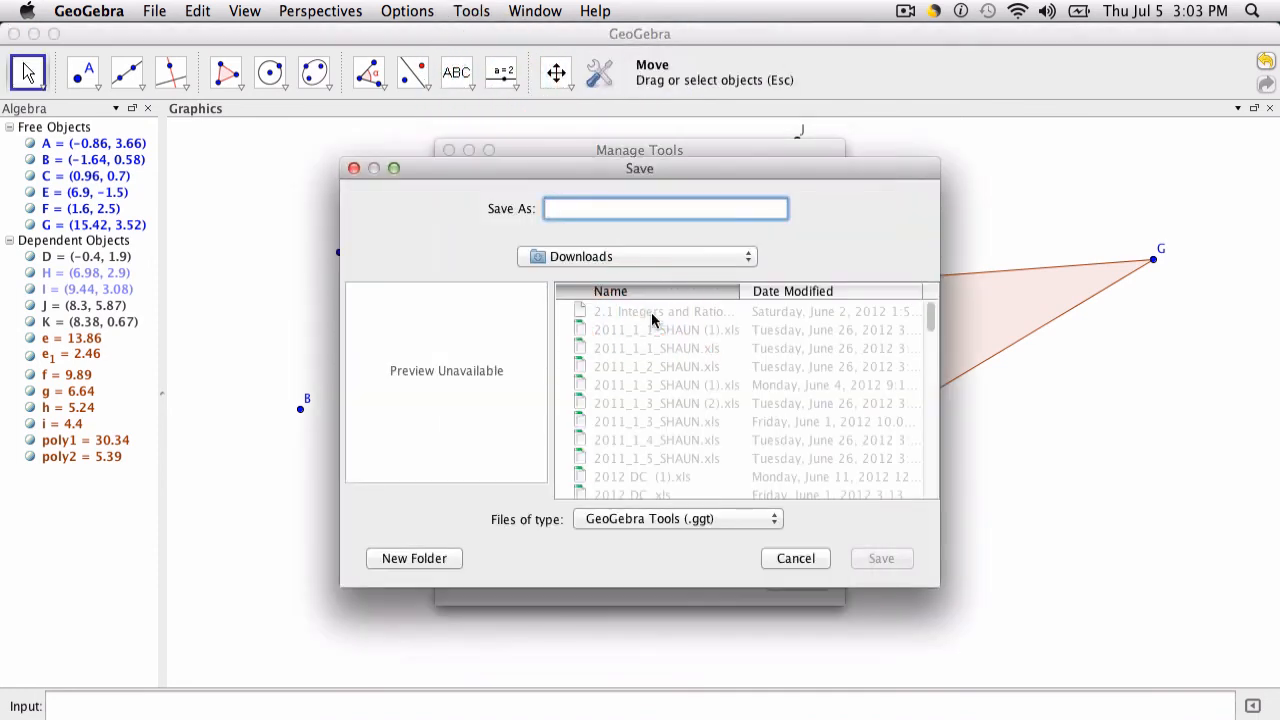
pyautogui.write('circum')
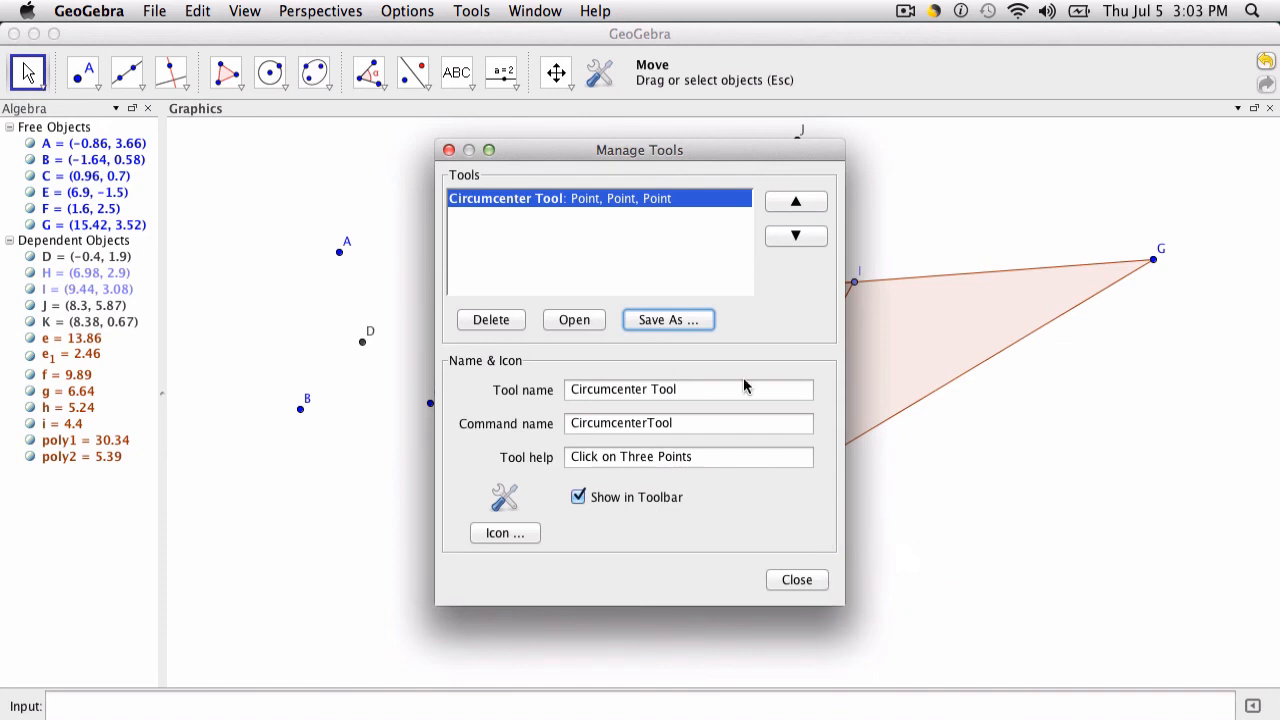
pyautogui.moveTo(796, 580)
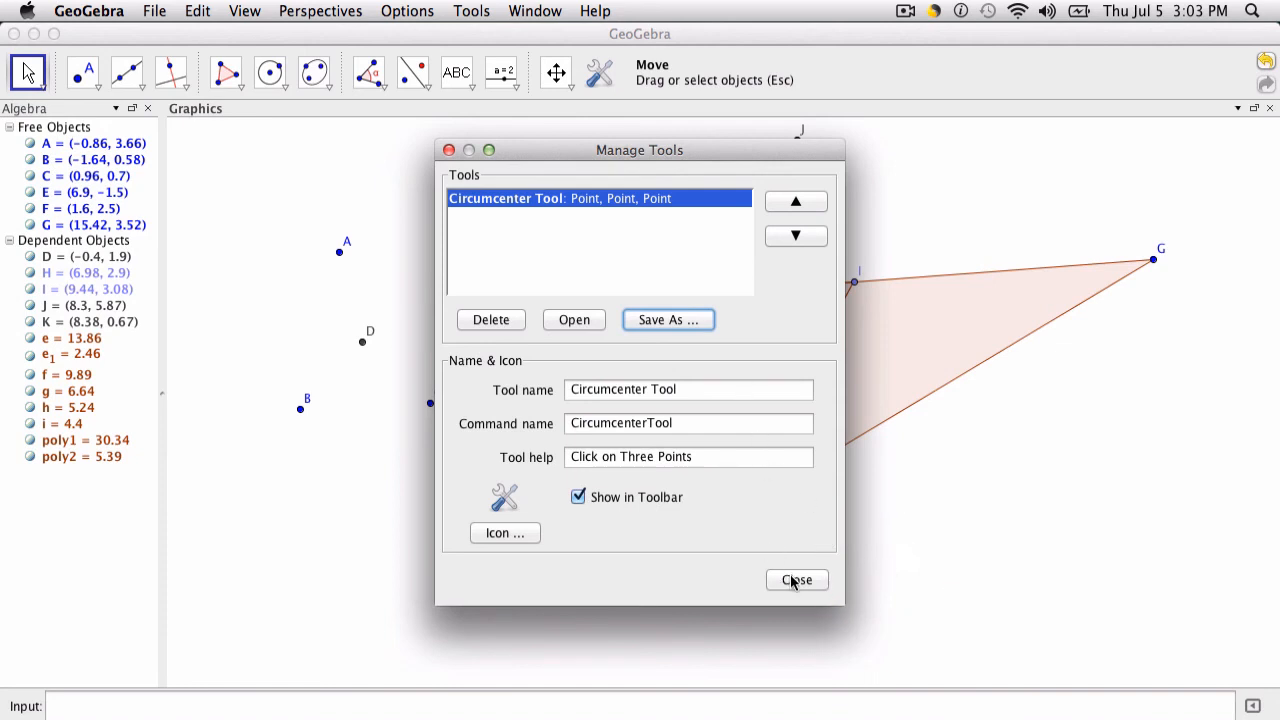
pyautogui.click(154, 12)
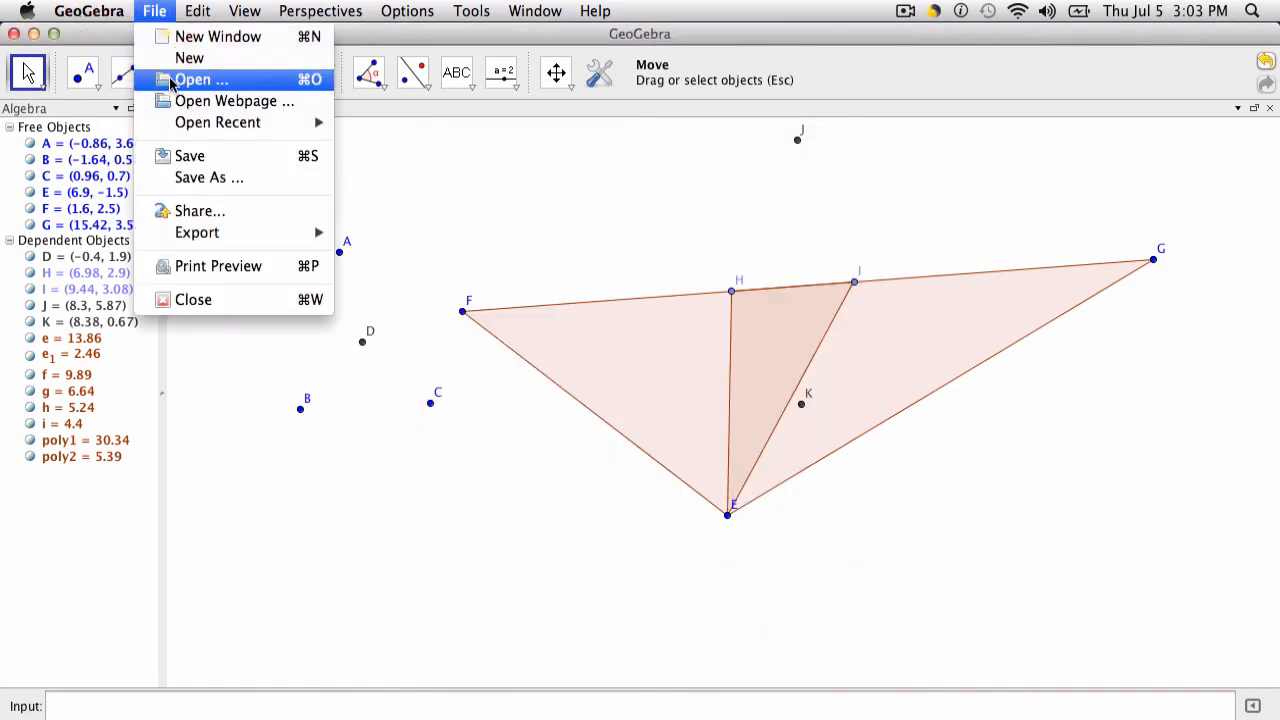
# Step: Close the construction and discard the unsaved changes
pyautogui.click(192, 300)
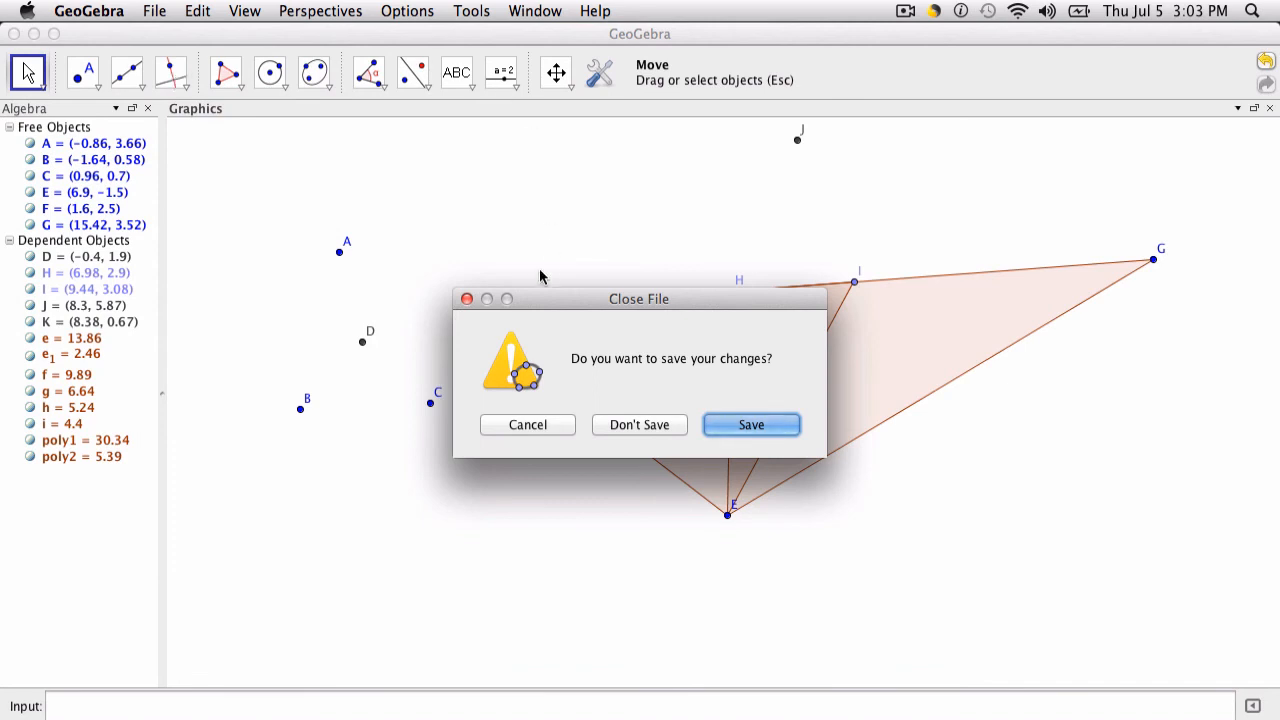
pyautogui.moveTo(536, 312)
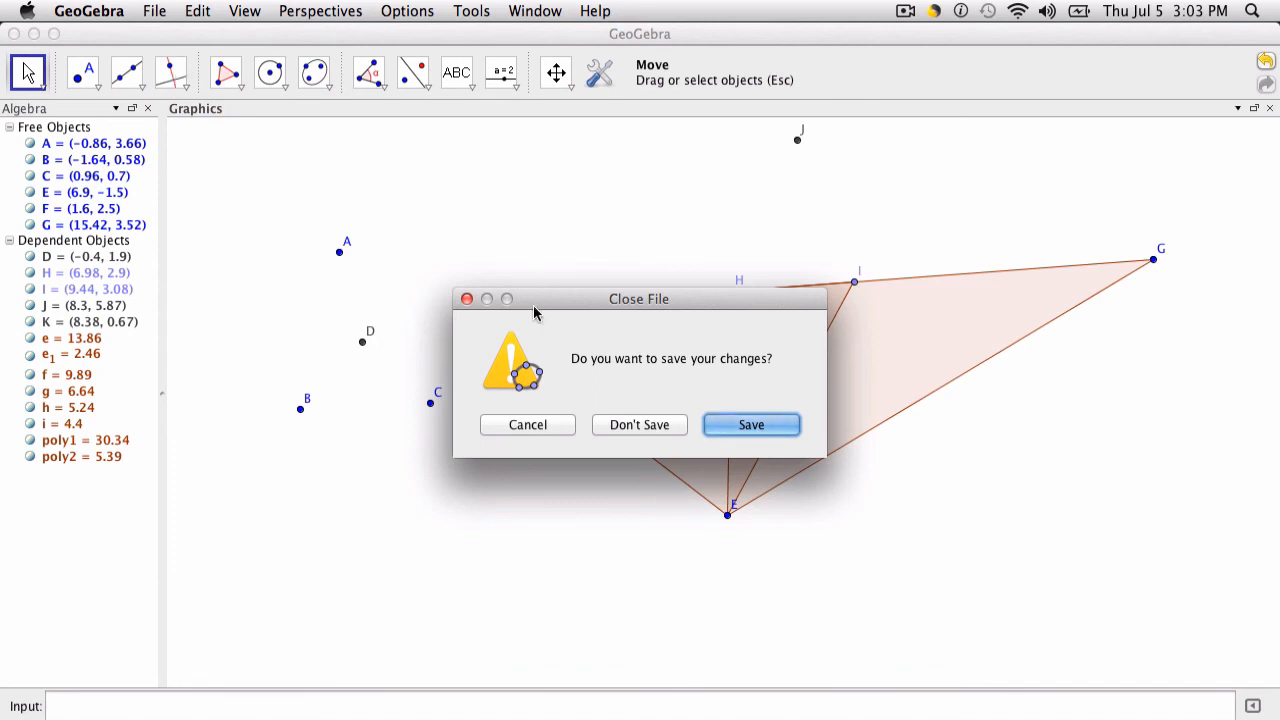
pyautogui.moveTo(612, 450)
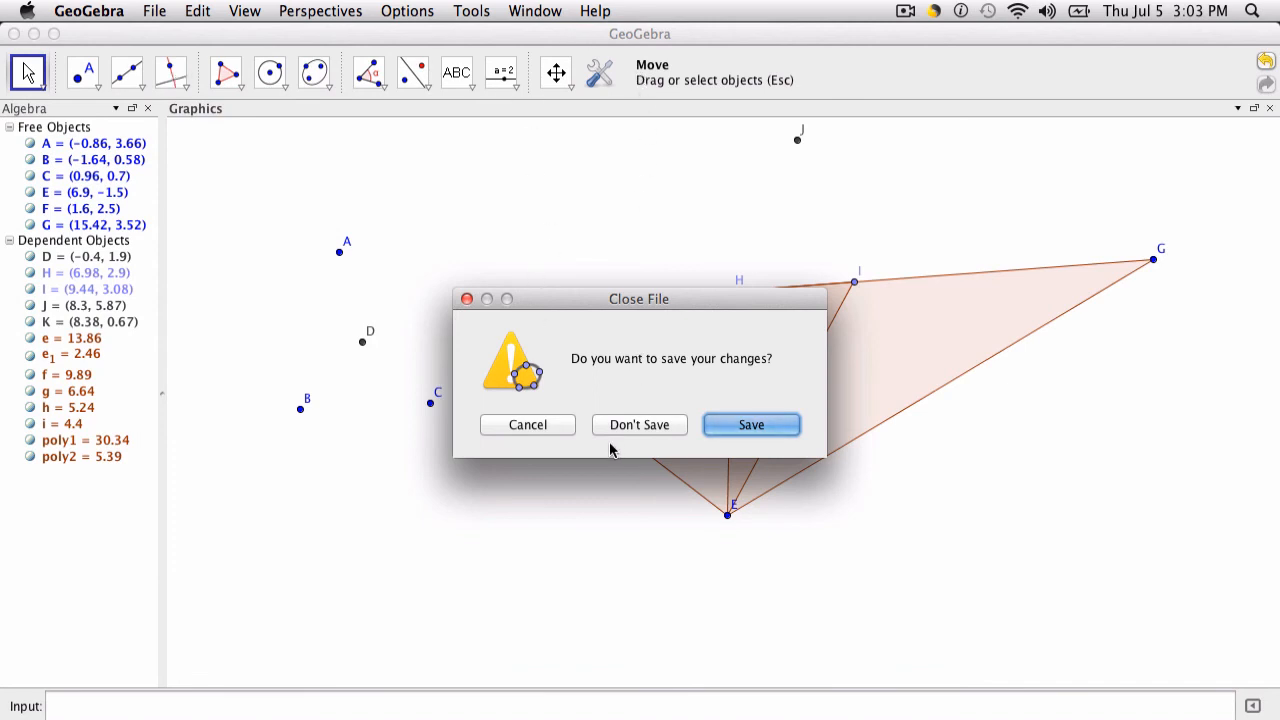
pyautogui.click(640, 424)
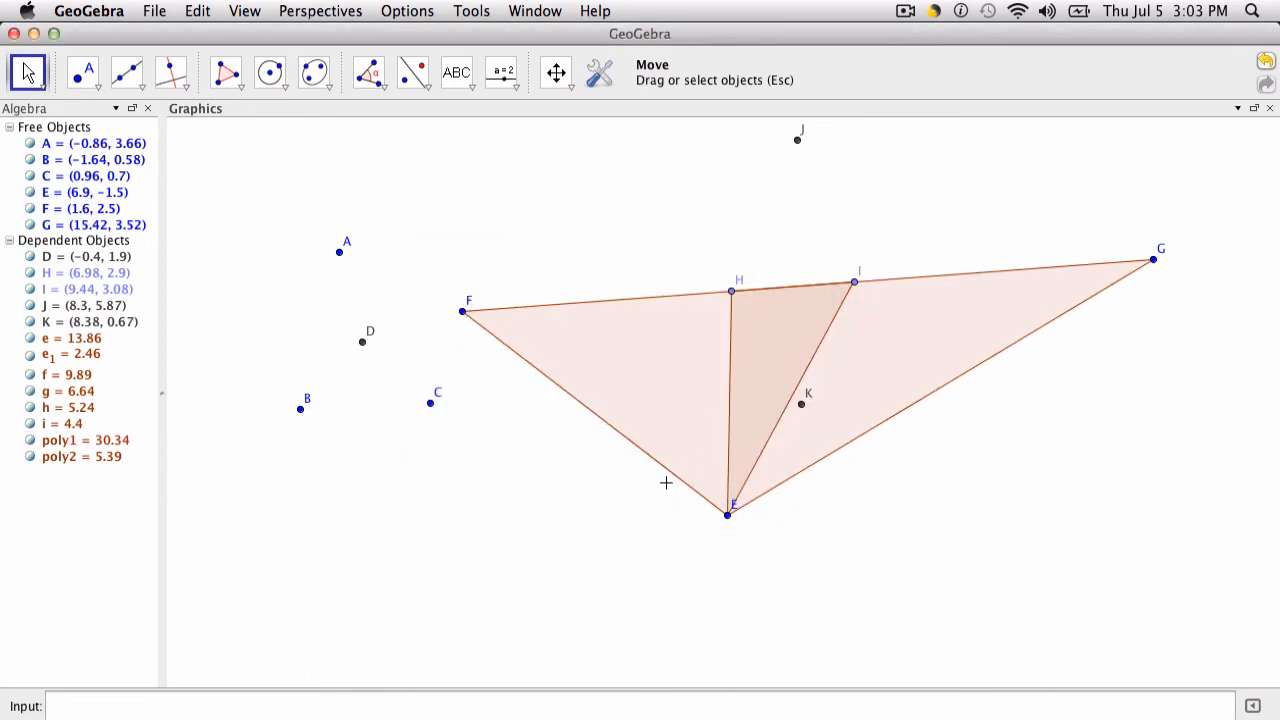